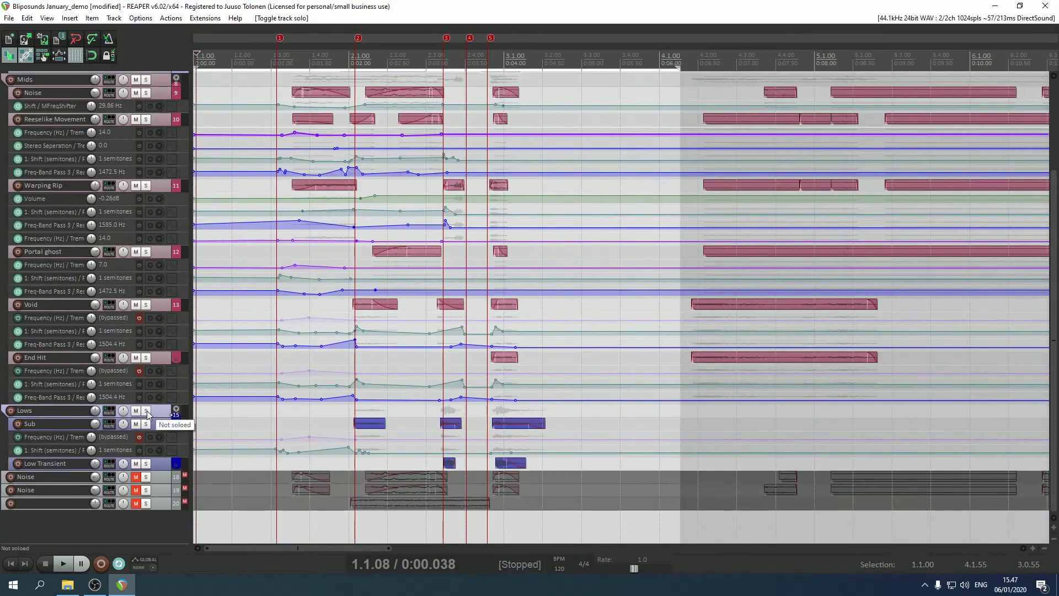
- Solo the Lows folder track and audition only the sub and low-transient layers
click(145, 411)
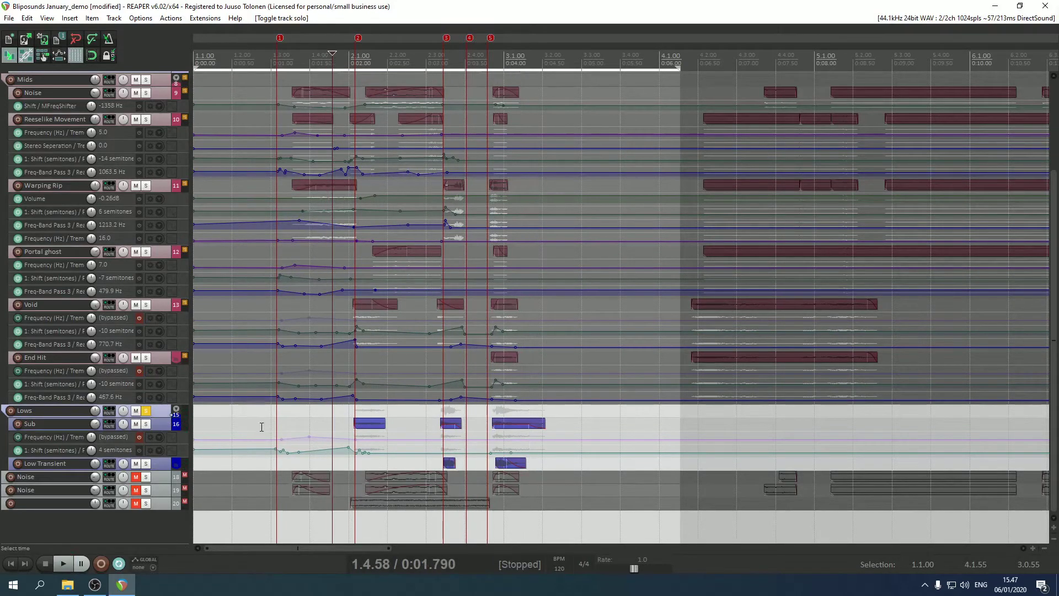
mouse_move(167, 444)
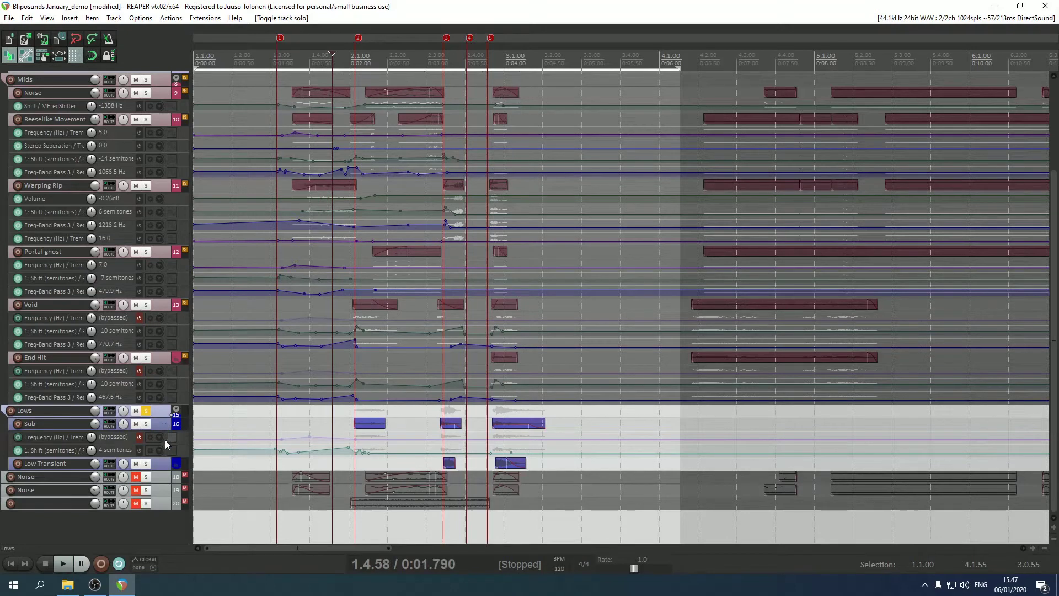
mouse_move(142, 459)
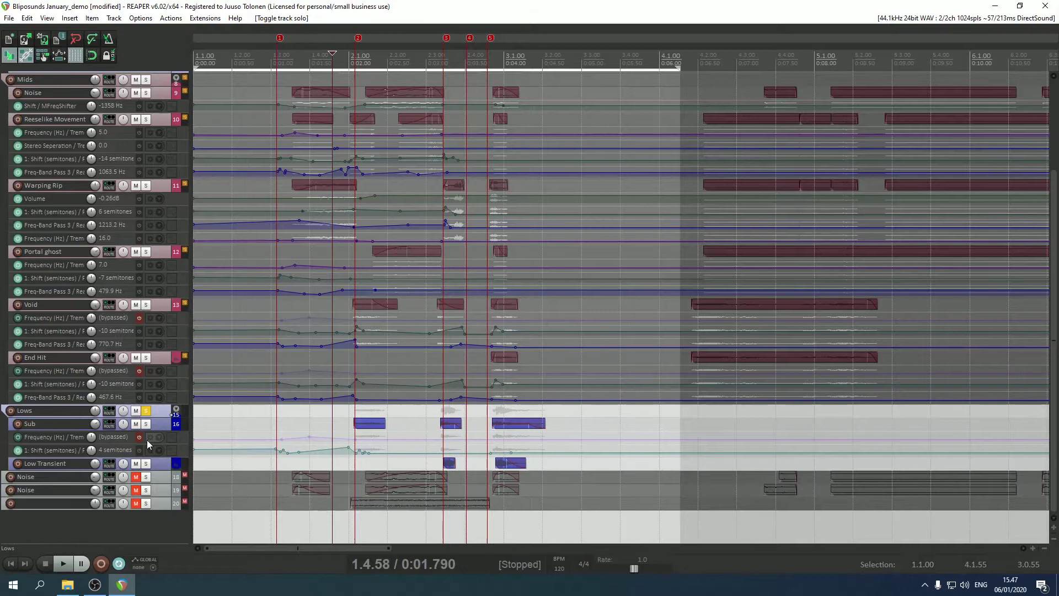
click(146, 423)
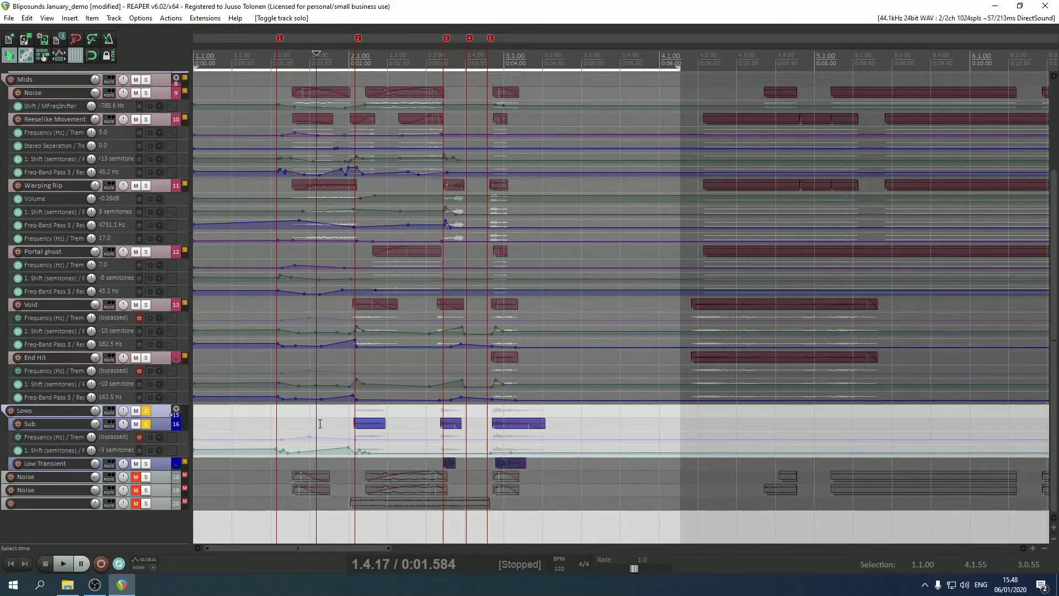
- Show the mixer and review the Sub track's ReaEQ band cut of about -9.4 dB at 110 Hz
click(62, 563)
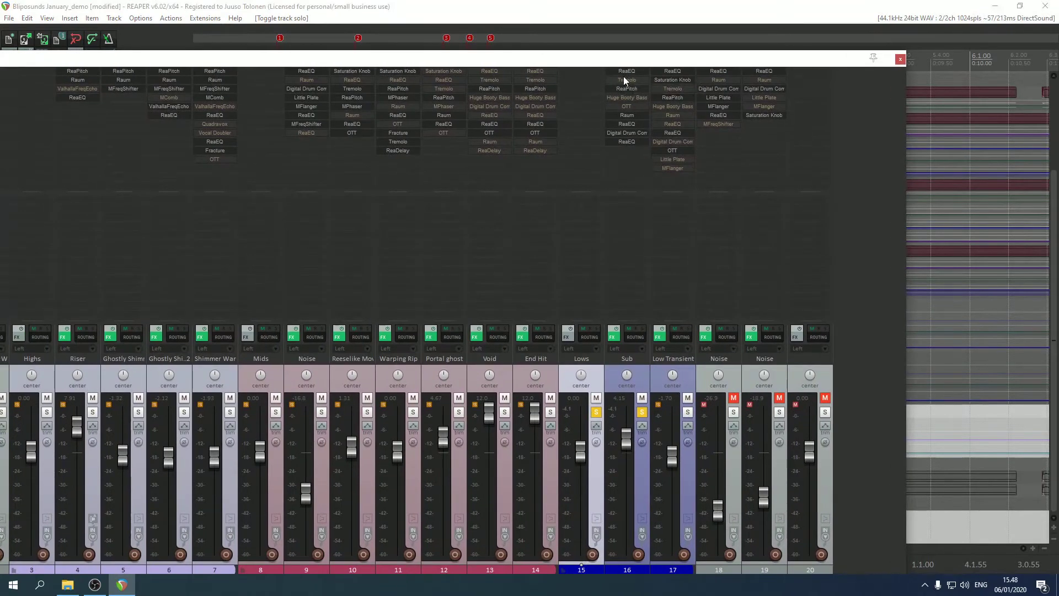
double_click(626, 71)
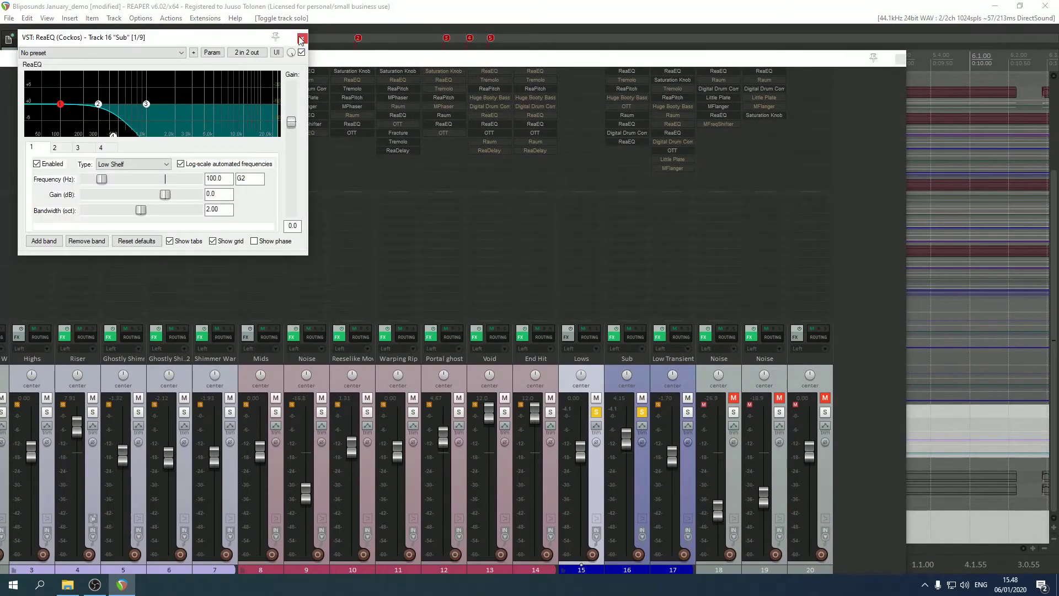
click(302, 38)
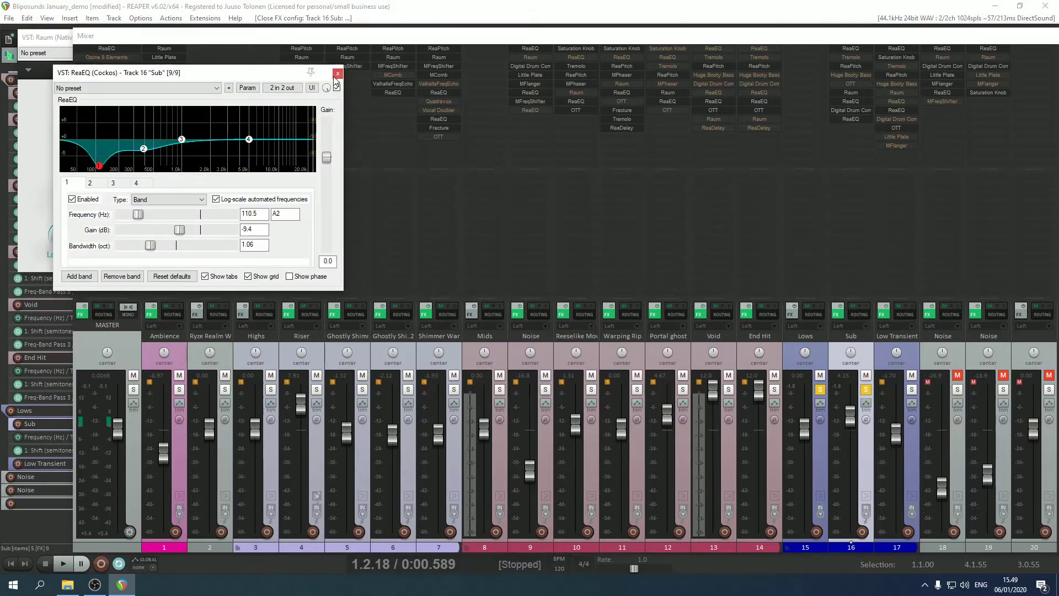
- Play the low layers while toggling mute on the Low Transient track for comparison
click(338, 73)
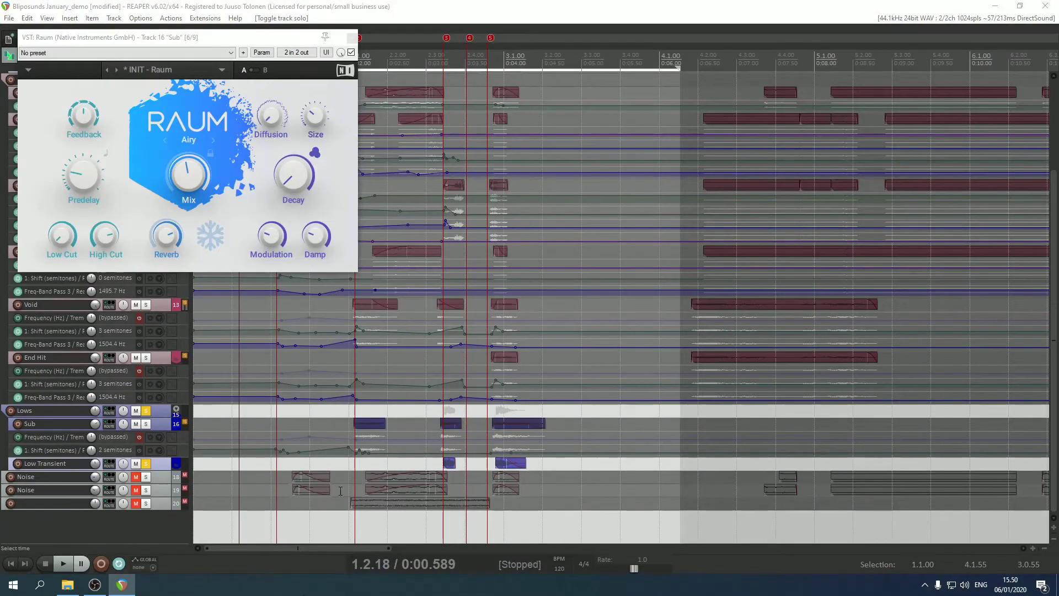
click(61, 563)
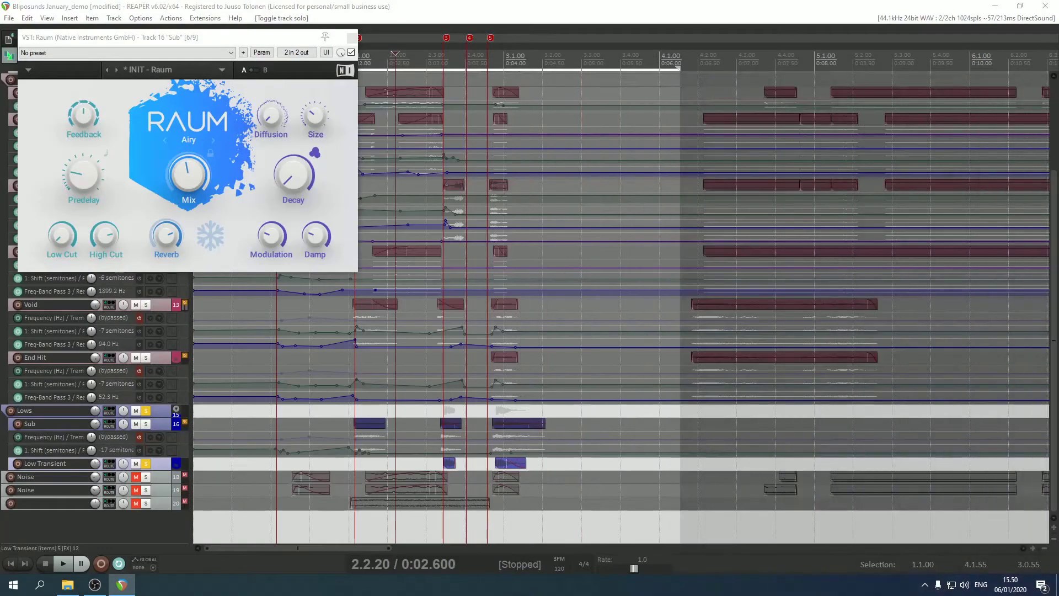
click(146, 463)
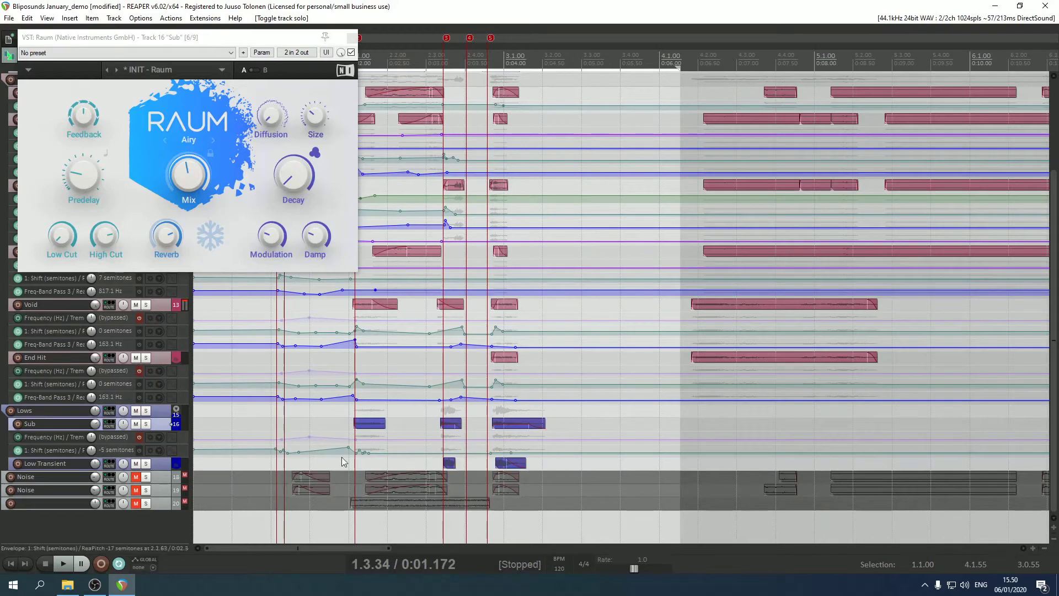
click(62, 563)
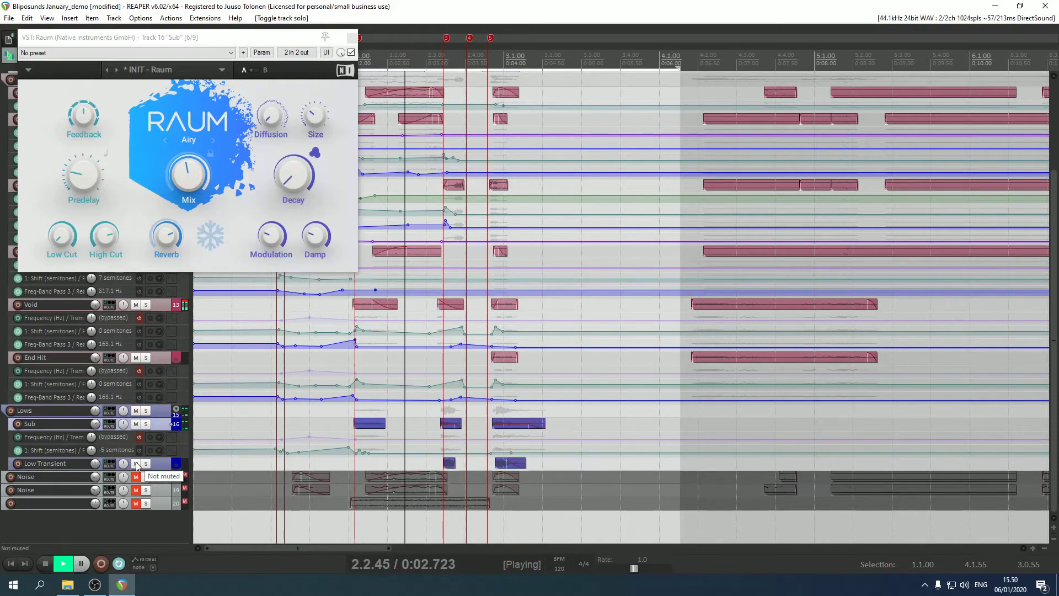
click(135, 463)
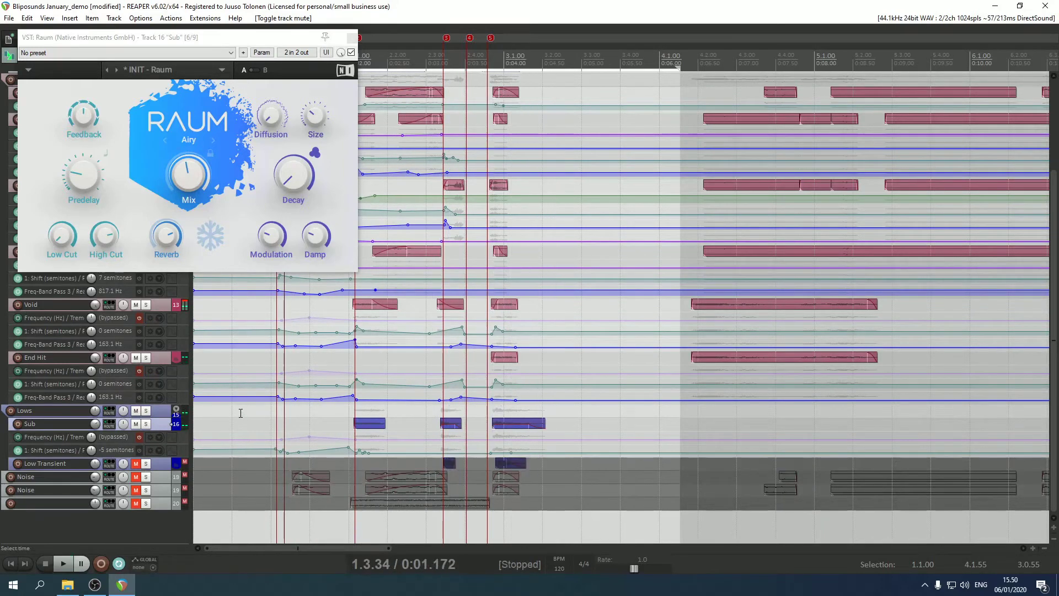
click(62, 563)
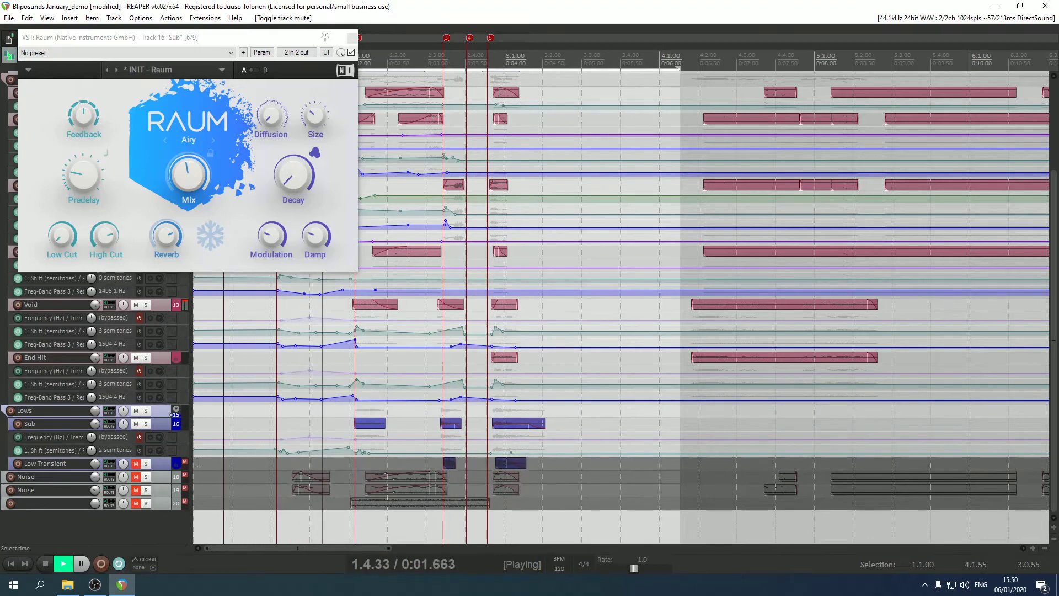
click(134, 464)
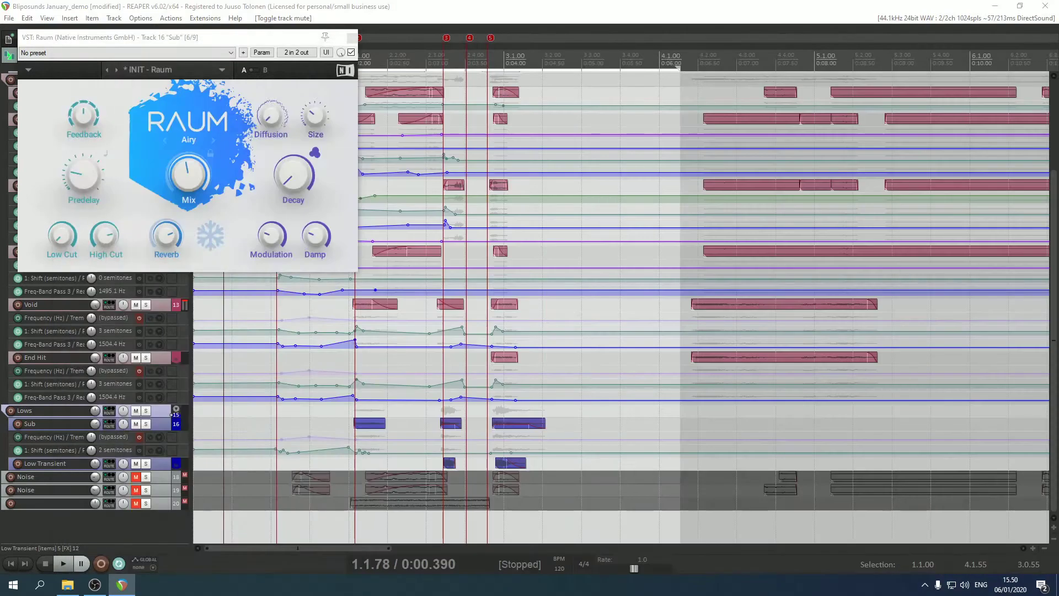
- Bypass the Raum reverb on the Sub track and audition it again
click(350, 52)
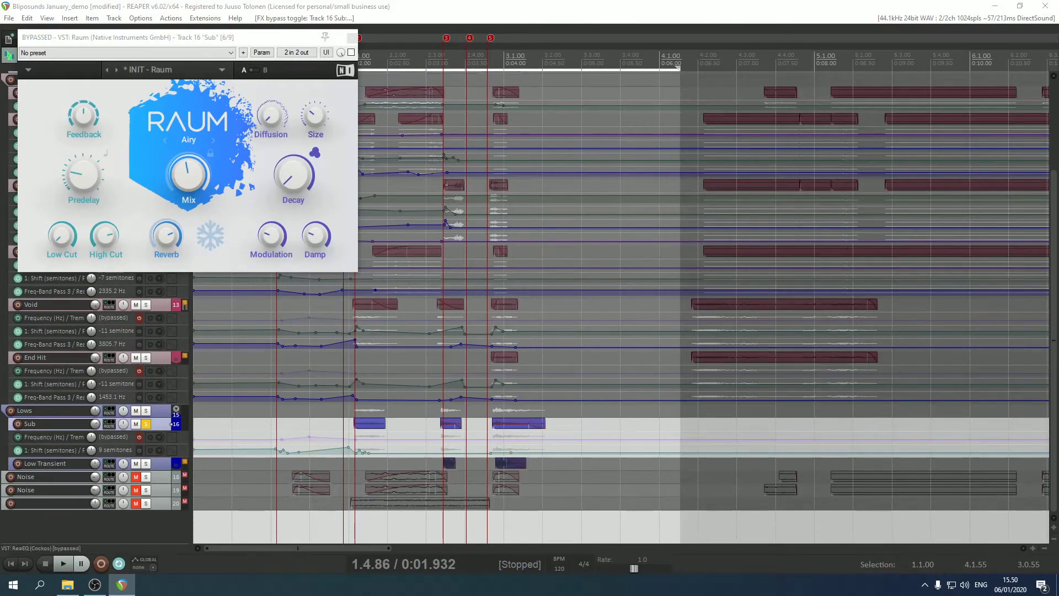
click(62, 563)
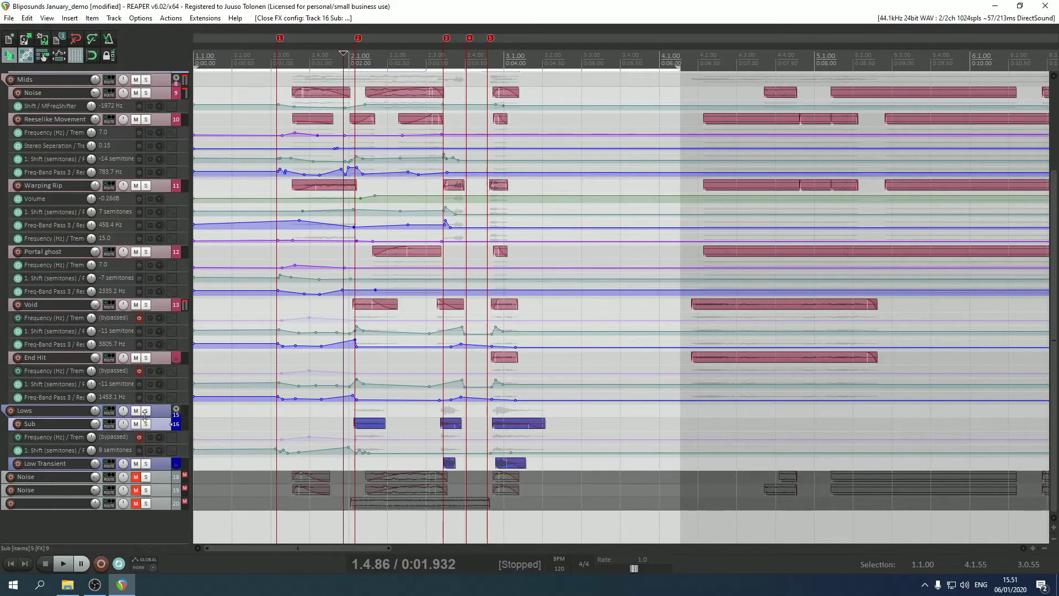
- Solo the Noise track at the top of the project and play it with the mixer showing all FX chains
click(174, 411)
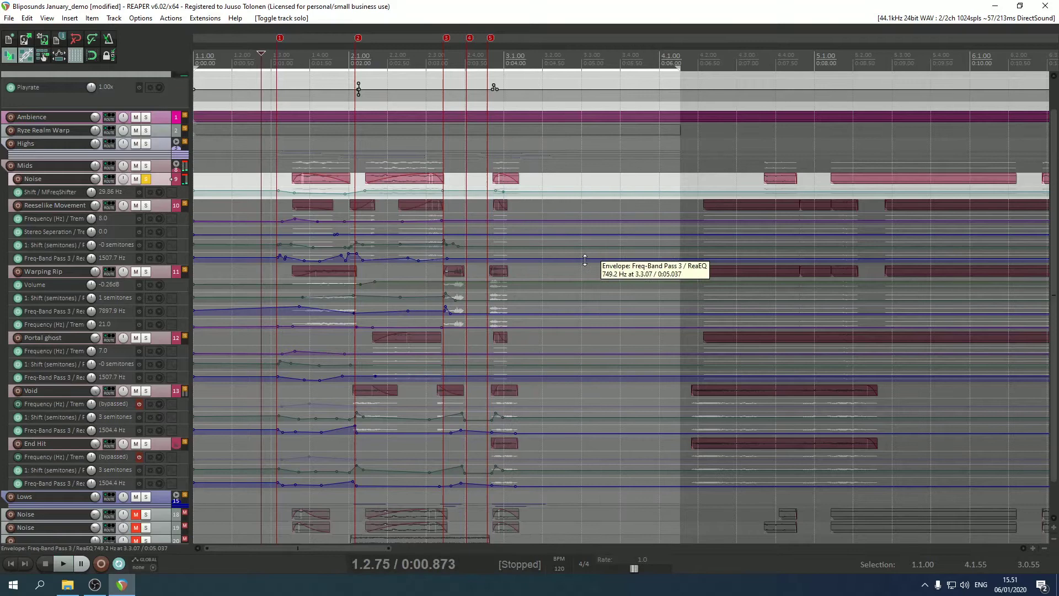
click(145, 178)
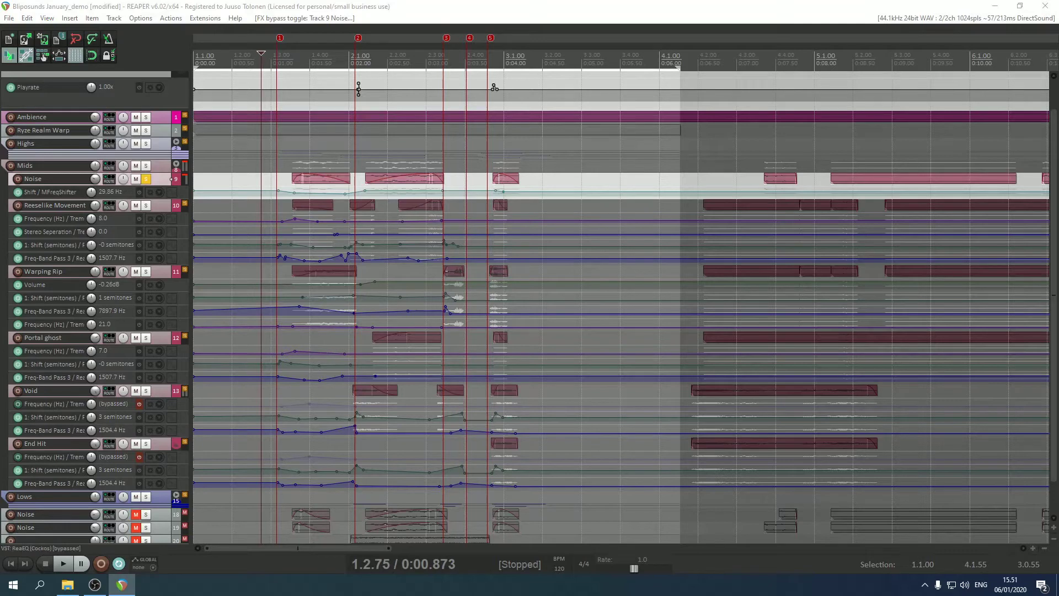
click(62, 564)
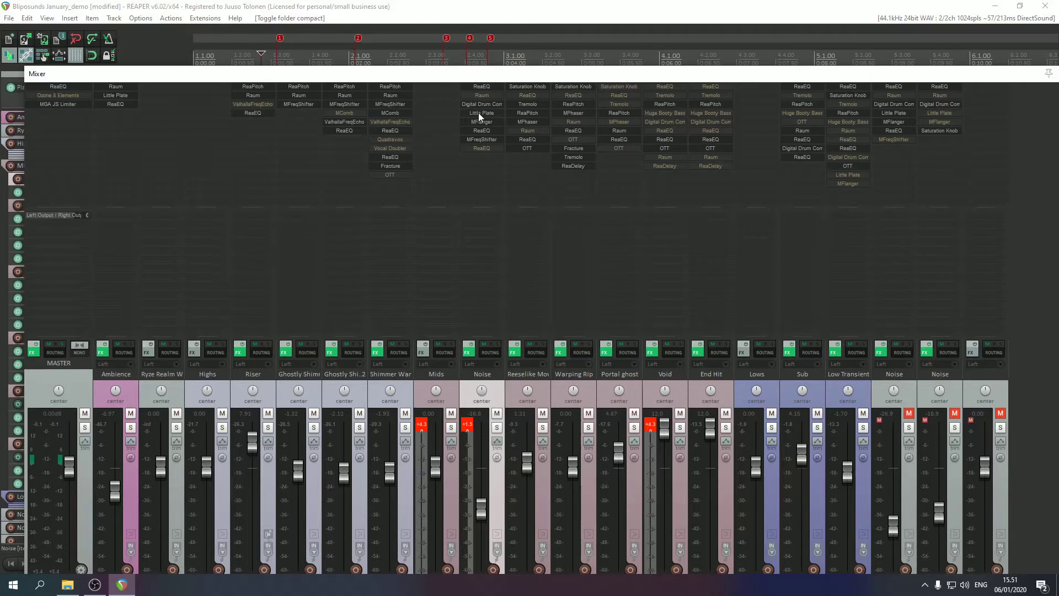
mouse_move(481, 121)
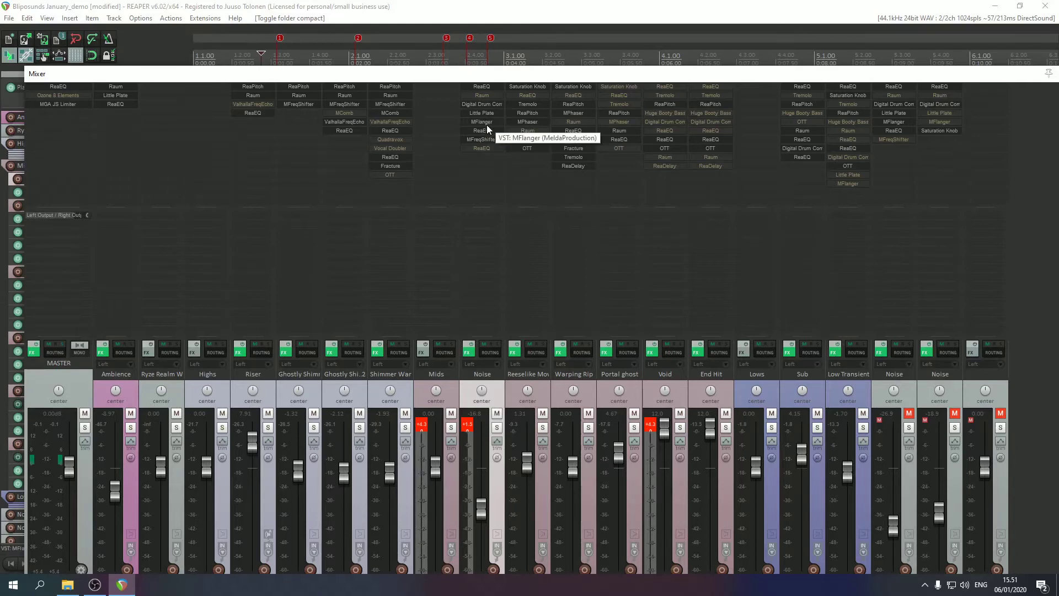
mouse_move(492, 139)
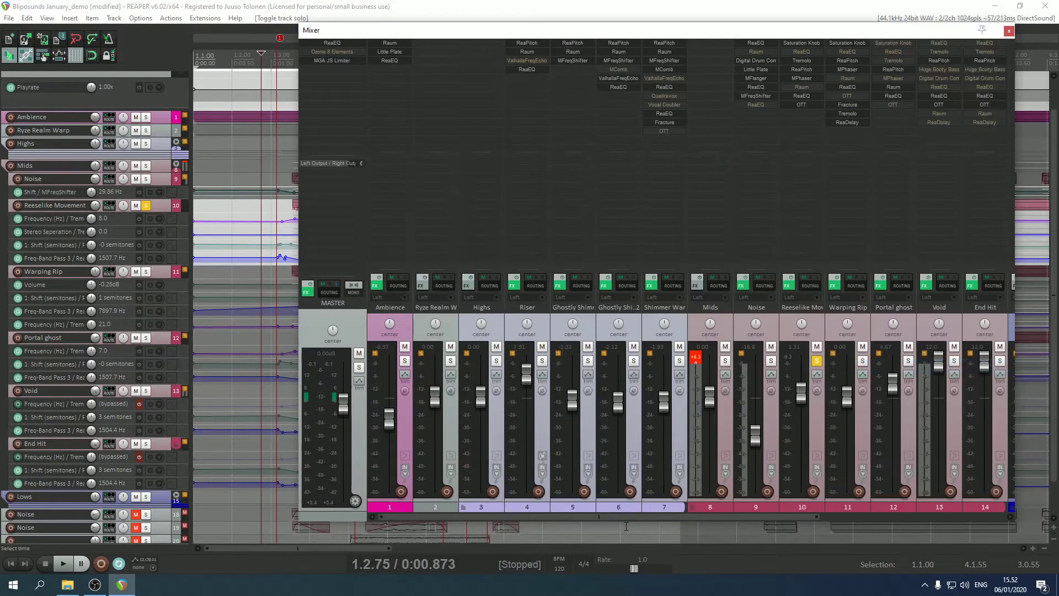
- Review ReaPitch on Reeselike Movement and Fracture on Warping Rip while playing back
scroll(right, 3)
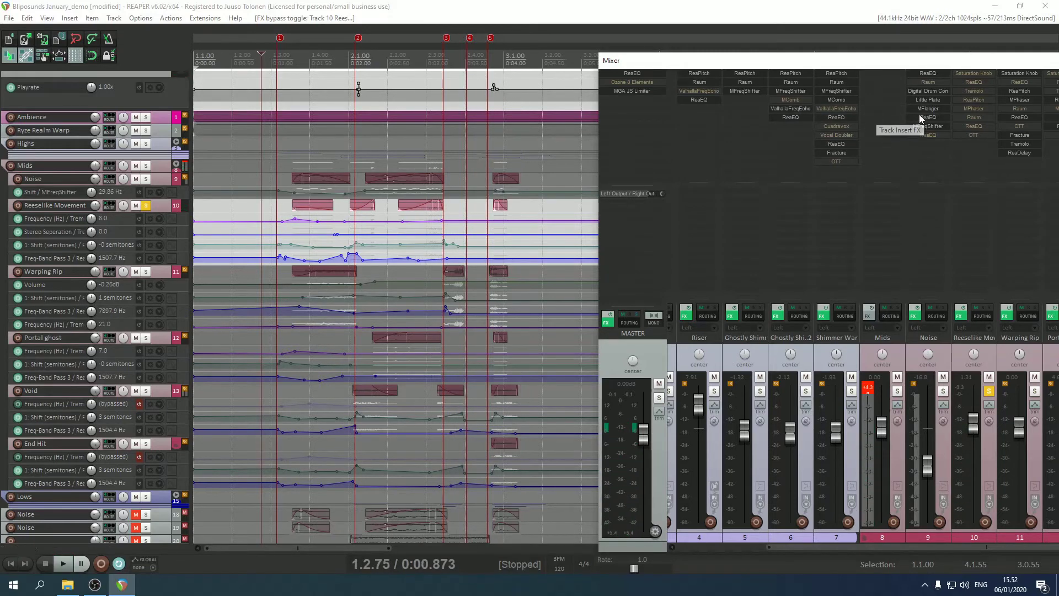
mouse_move(917, 170)
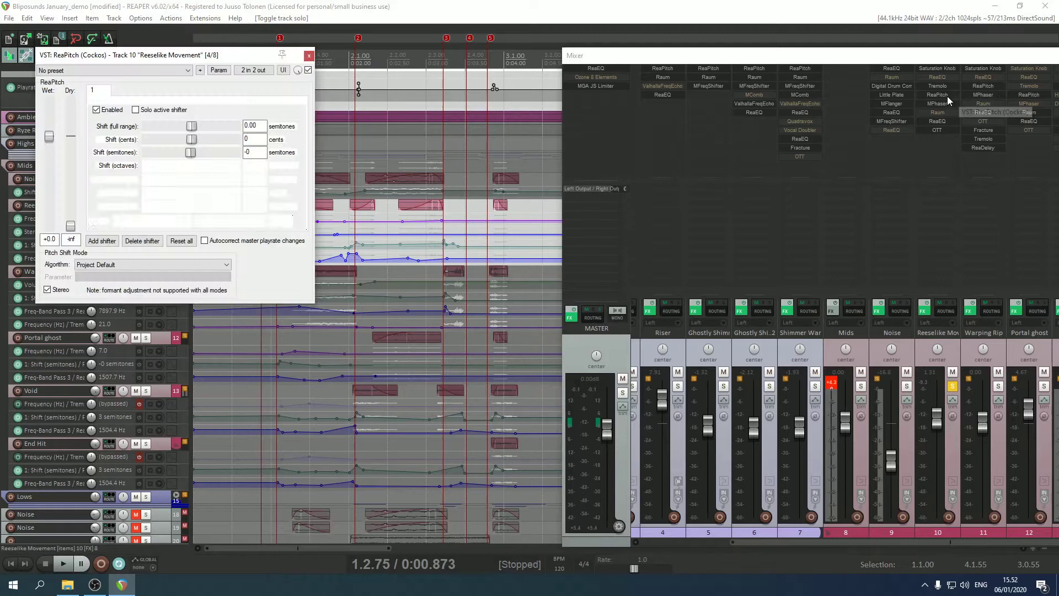
click(62, 563)
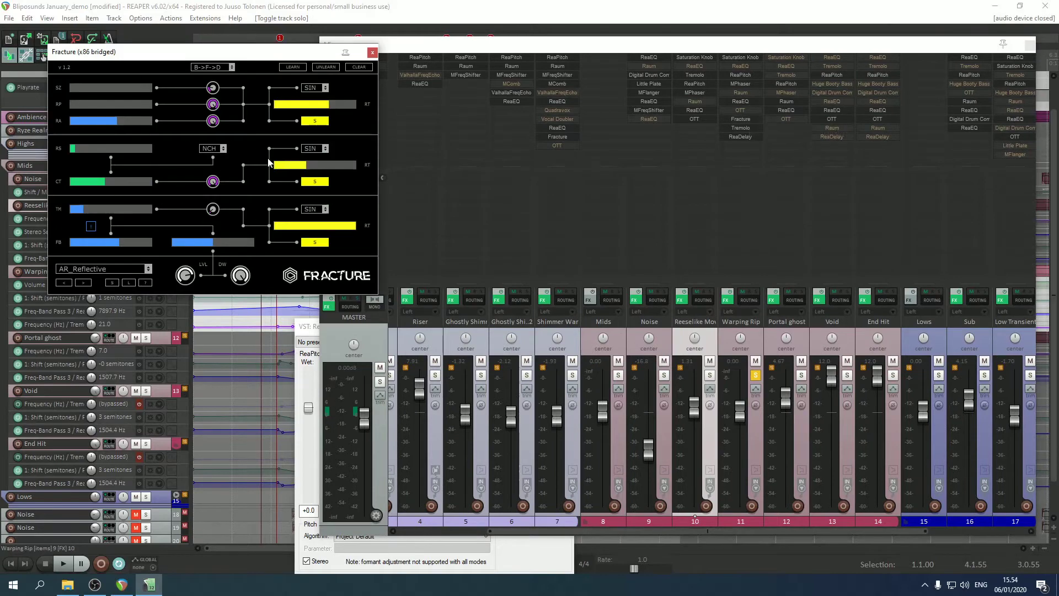
mouse_move(395, 64)
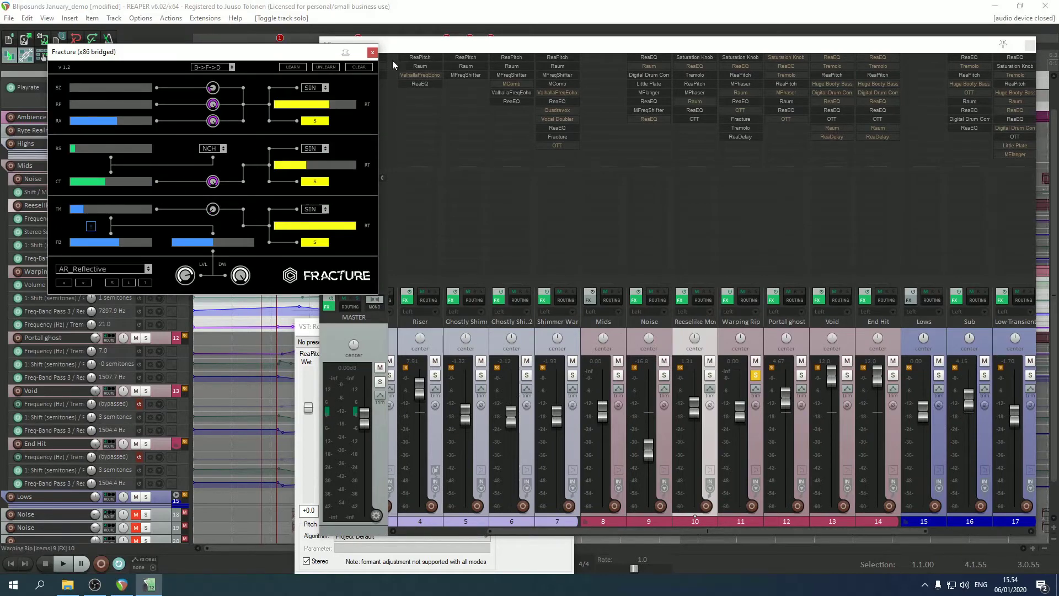
- Audition the Warping Rip chain with an effect bypassed during playback
click(372, 52)
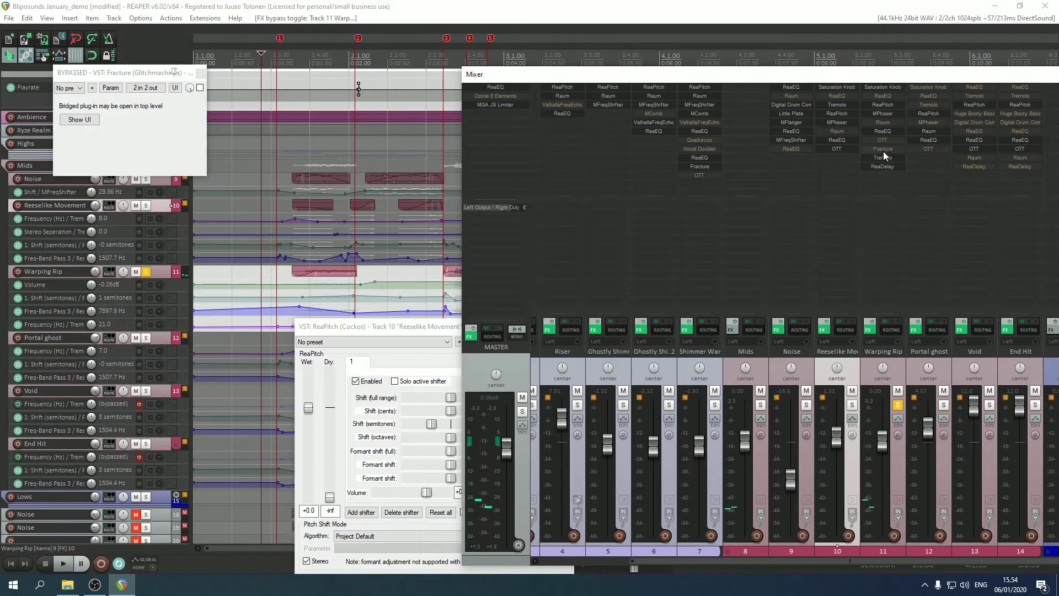
click(62, 563)
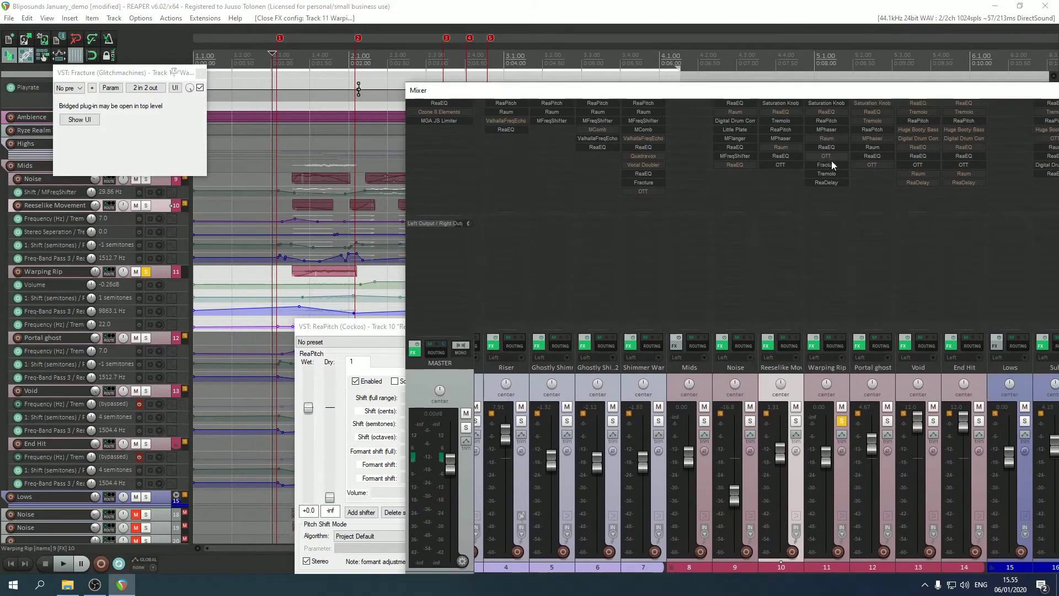
mouse_move(830, 182)
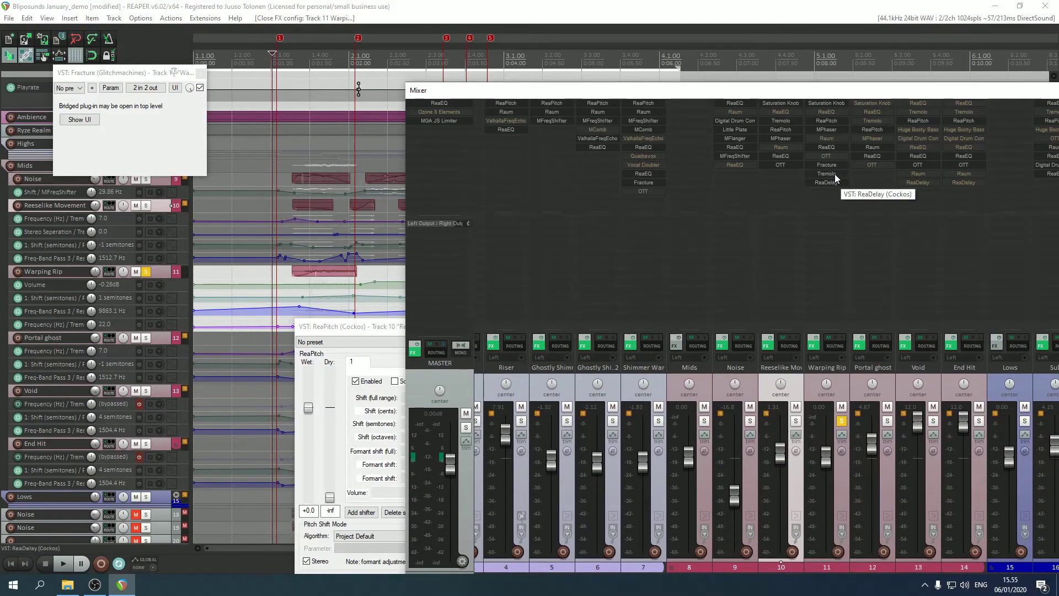
mouse_move(877, 147)
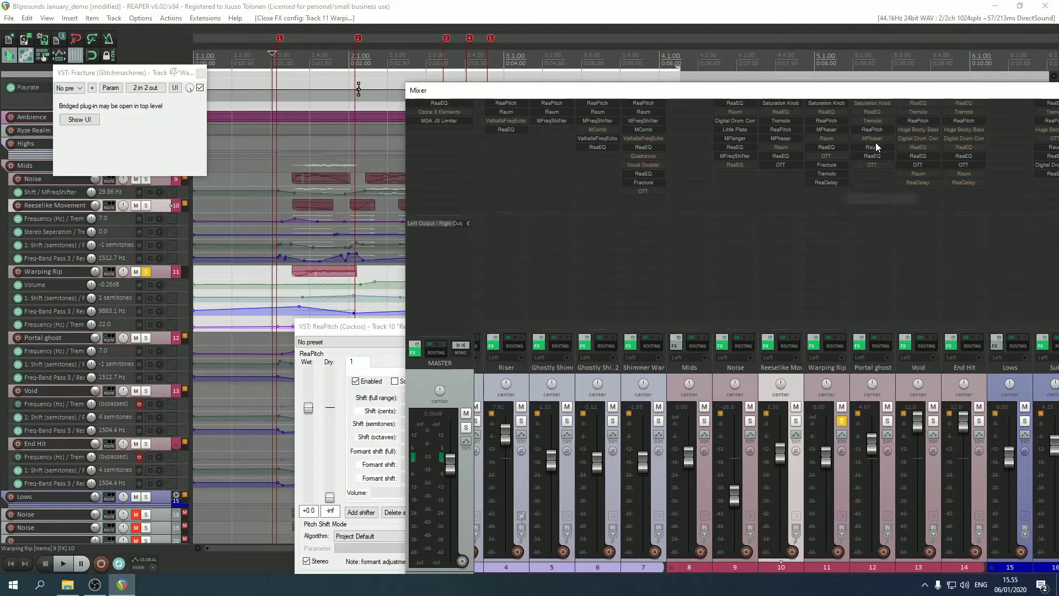
click(62, 562)
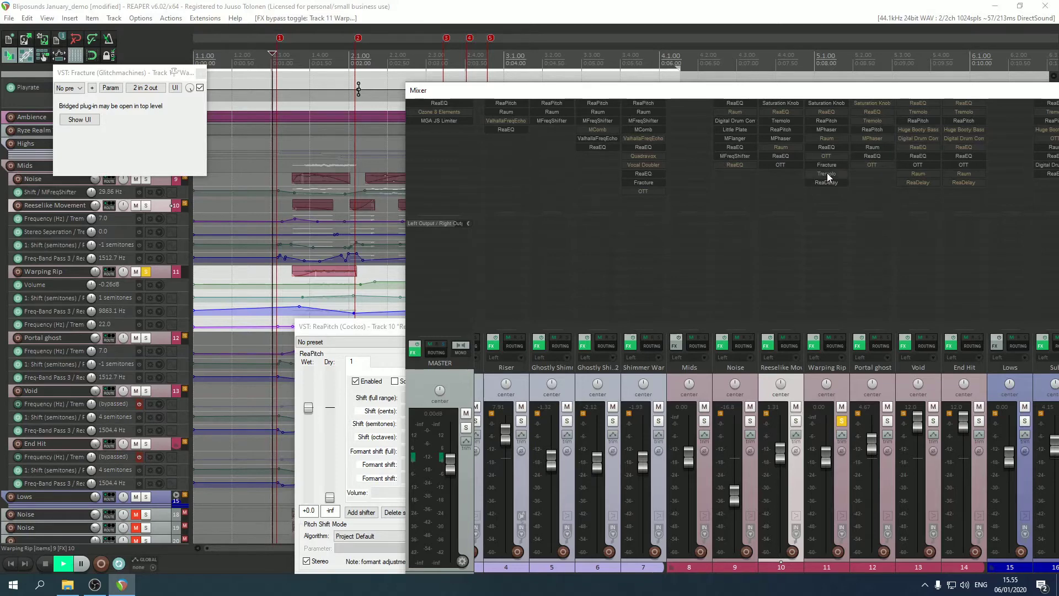
right_click(828, 173)
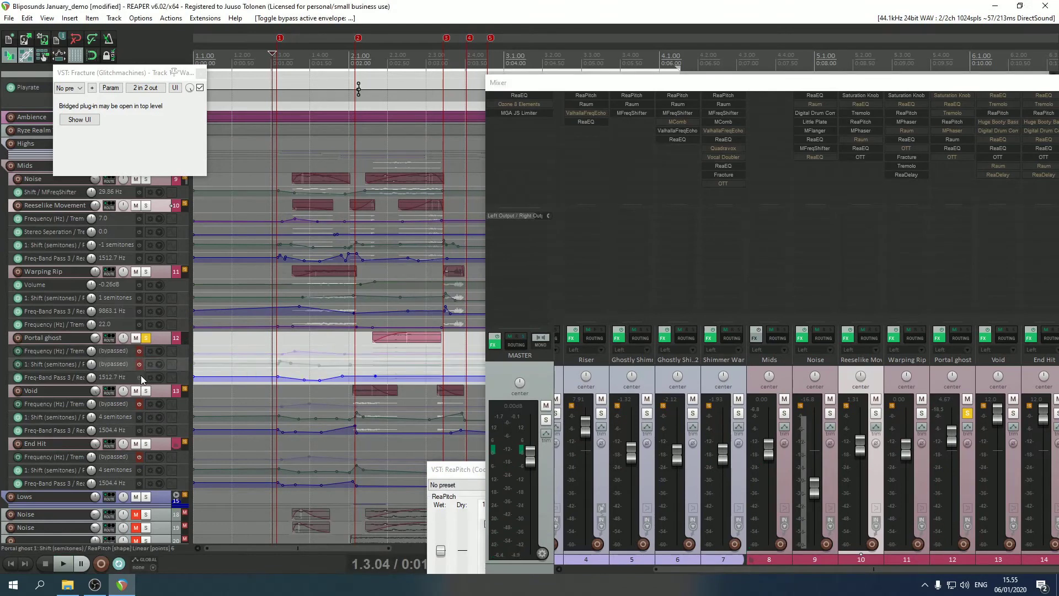
- Solo the Void track, play it alone and enlarge the mixer area upward
click(61, 563)
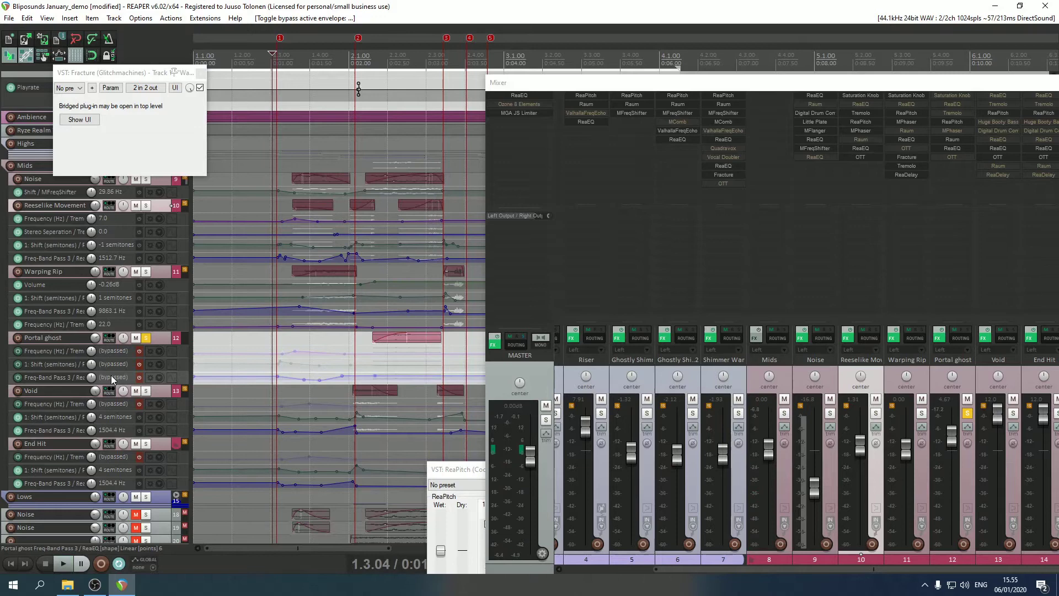
click(62, 563)
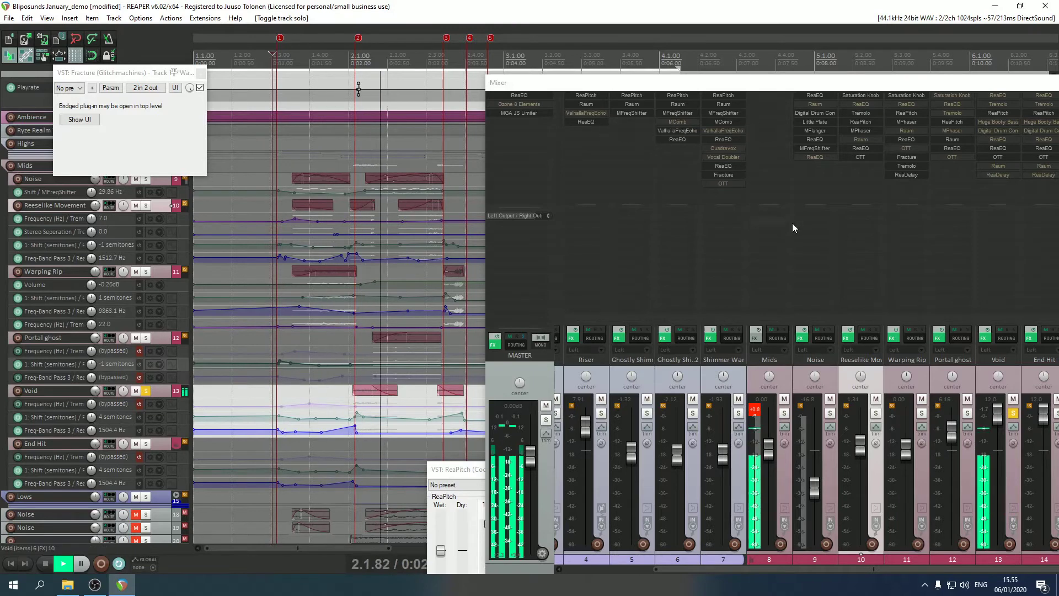
drag(493, 64, 466, 36)
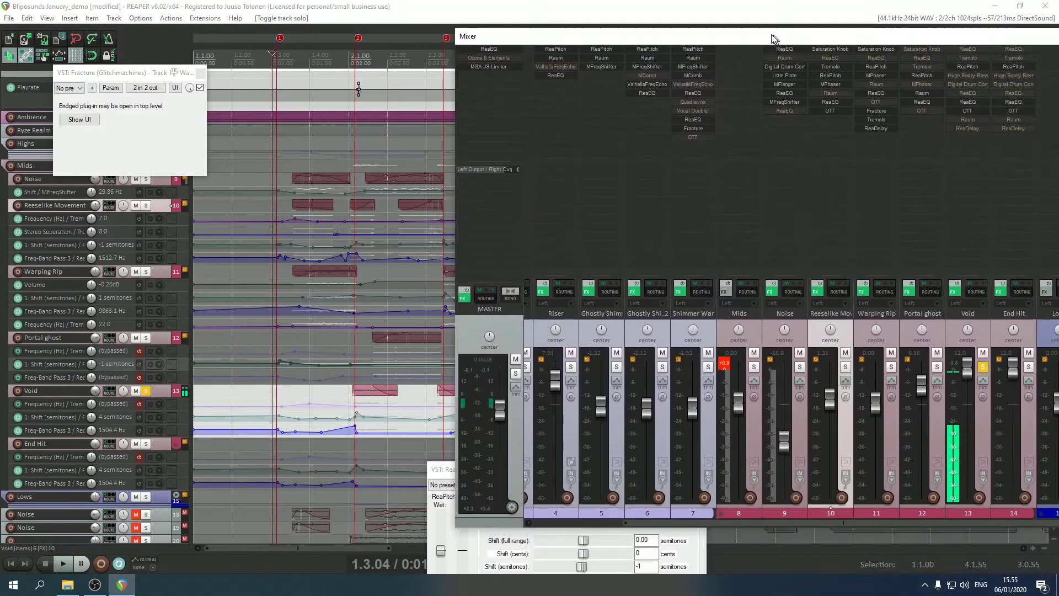
click(78, 119)
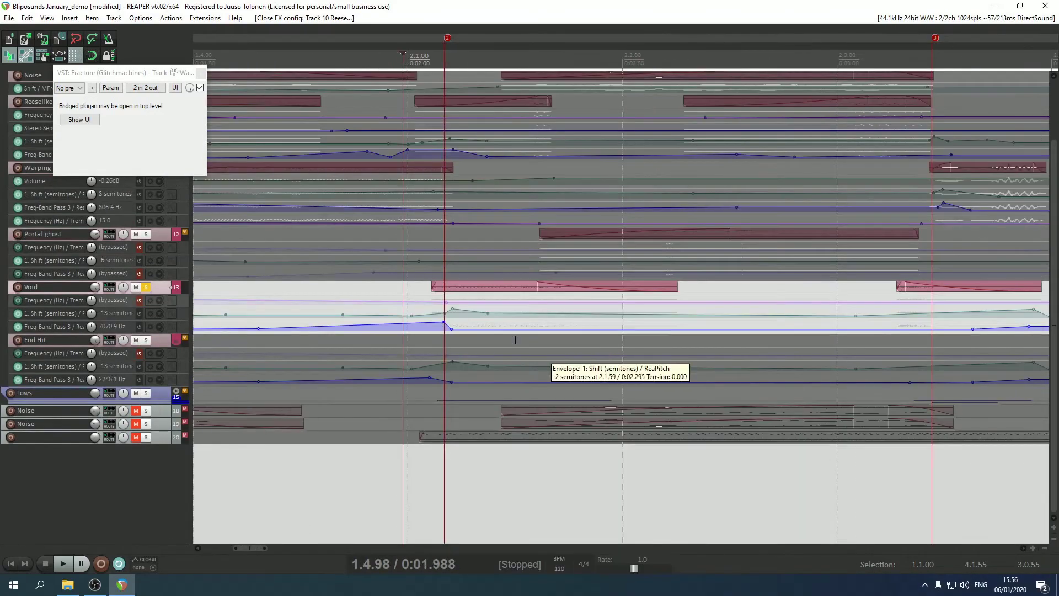
click(62, 562)
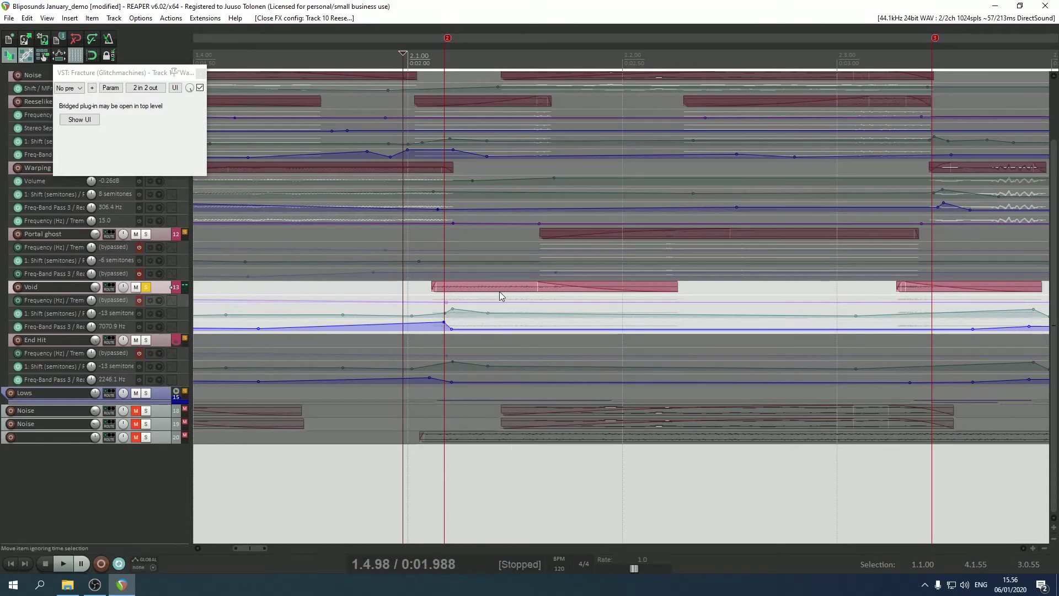
mouse_move(453, 309)
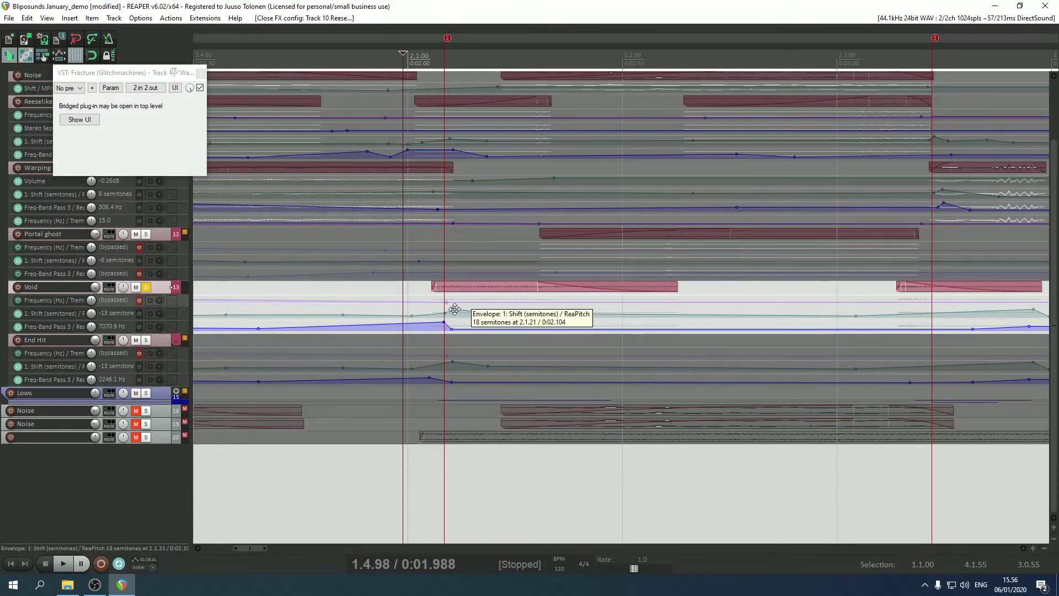
mouse_move(457, 311)
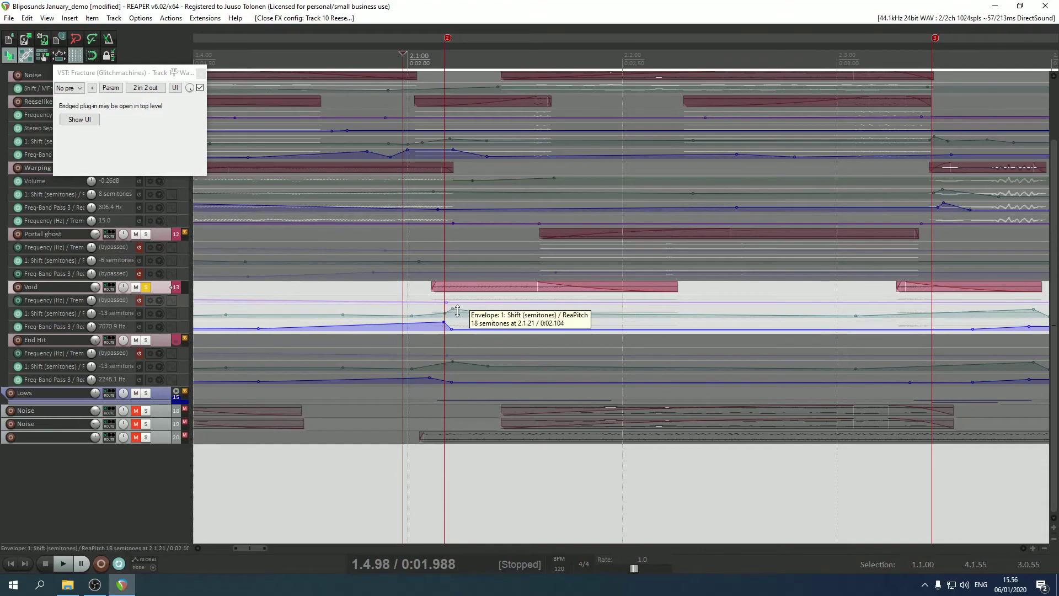
mouse_move(446, 331)
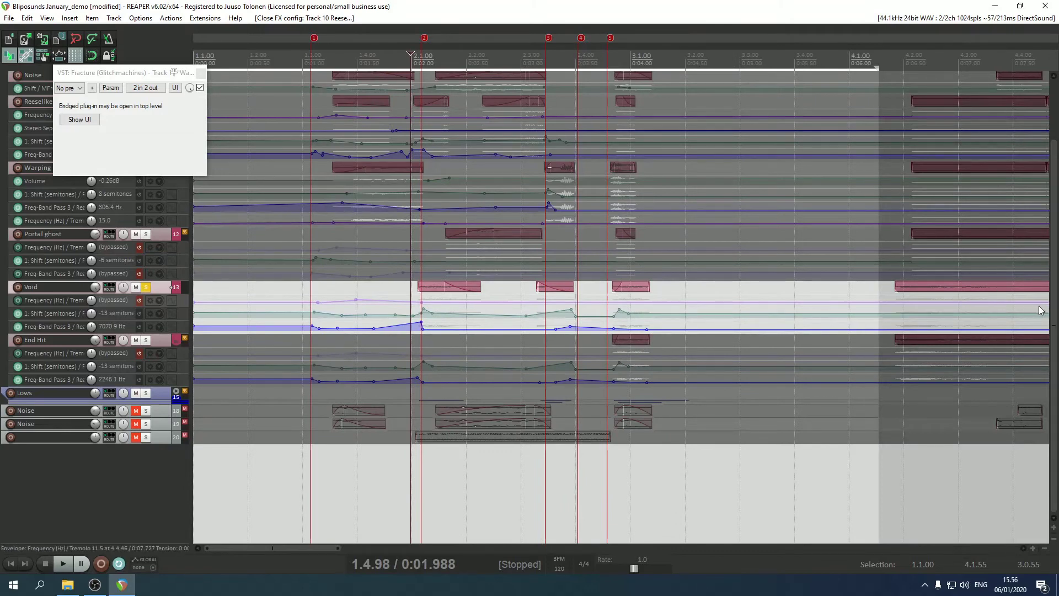
mouse_move(998, 301)
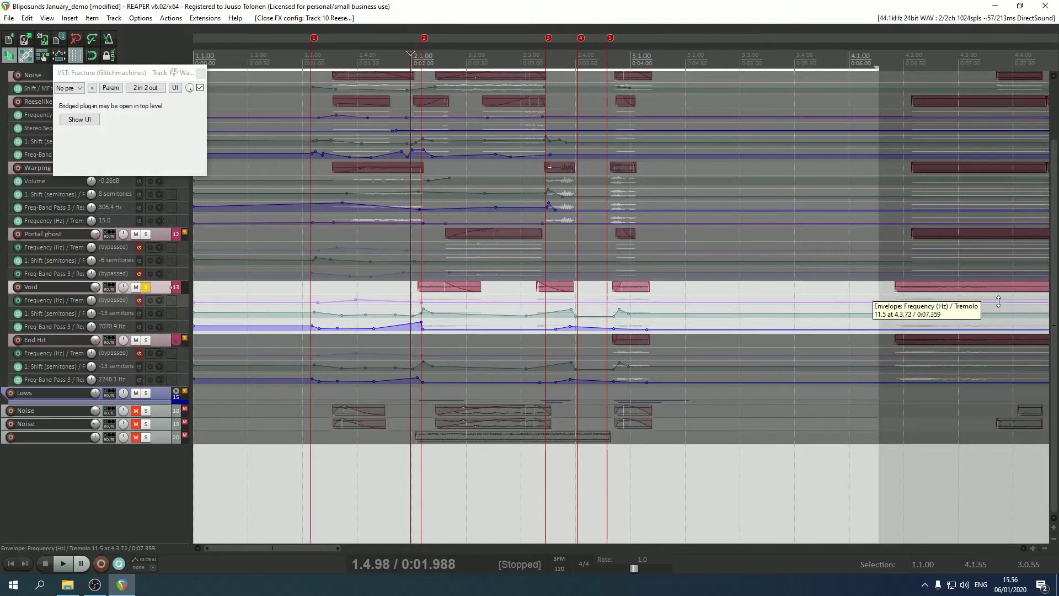
mouse_move(1044, 309)
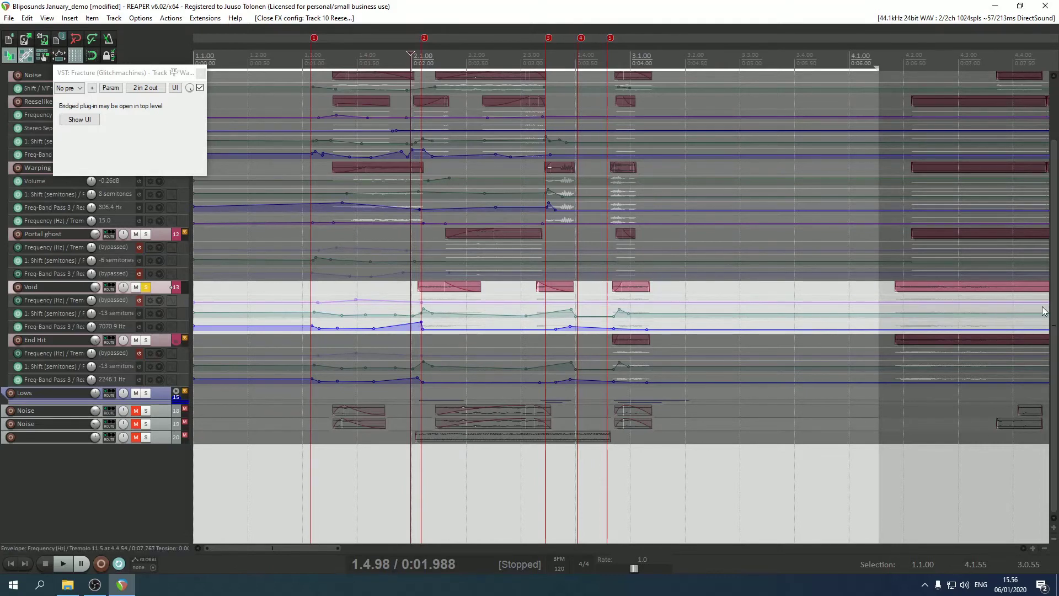
mouse_move(999, 303)
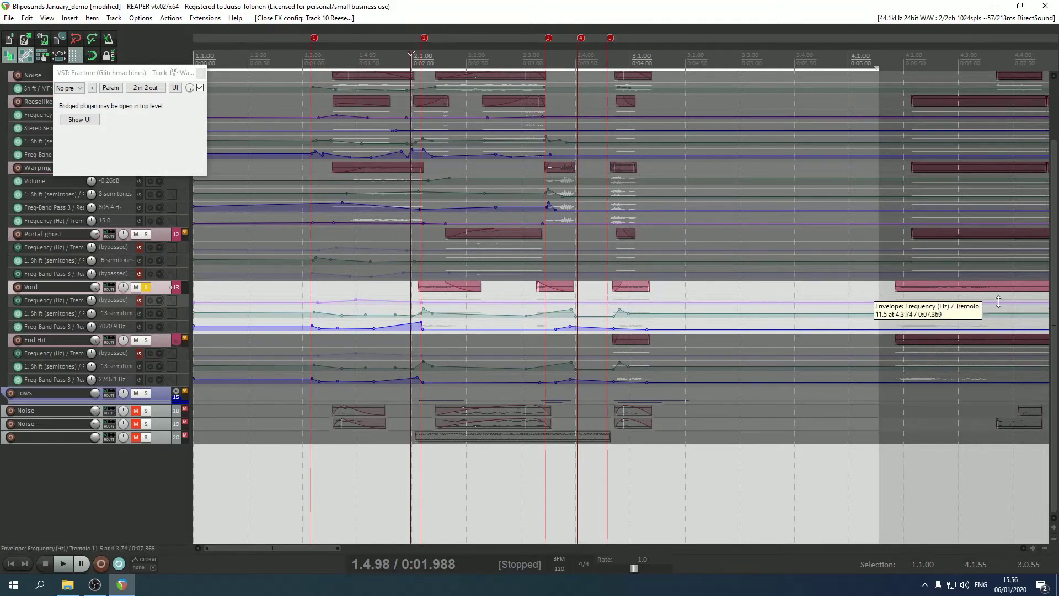
mouse_move(1048, 310)
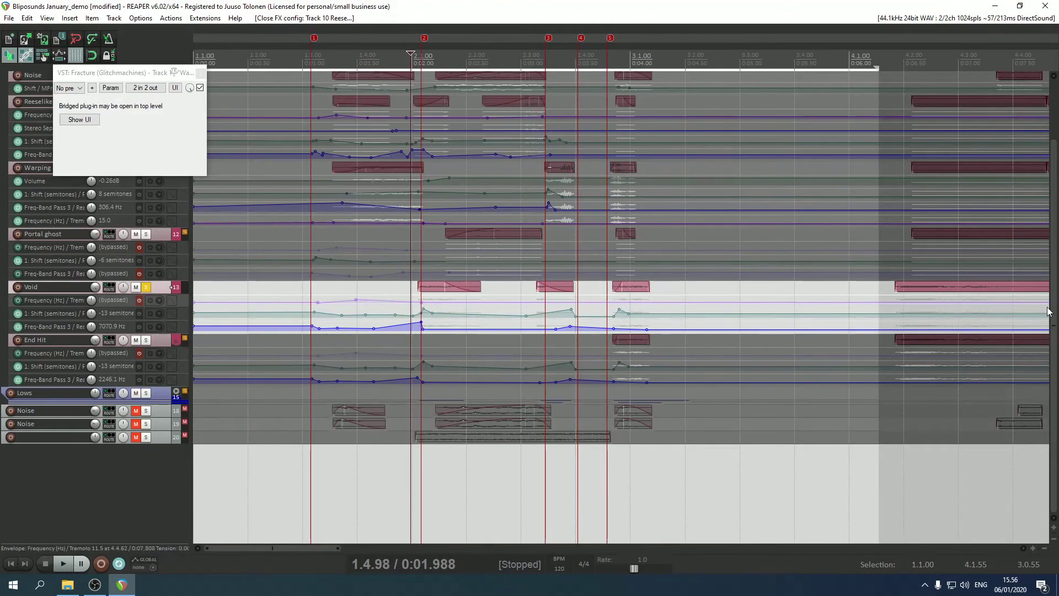
mouse_move(1003, 302)
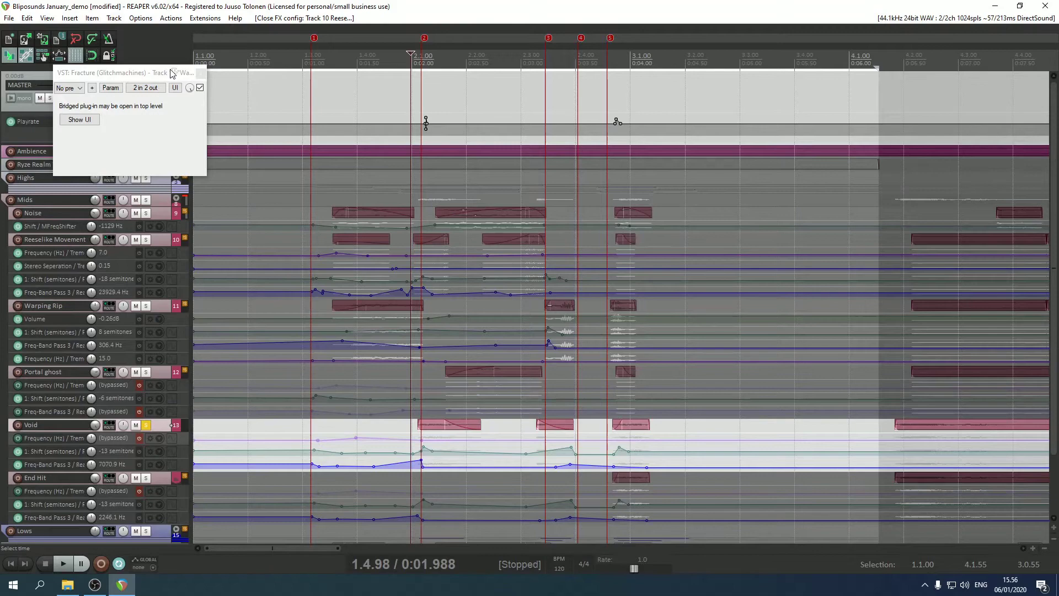
drag(115, 72, 163, 160)
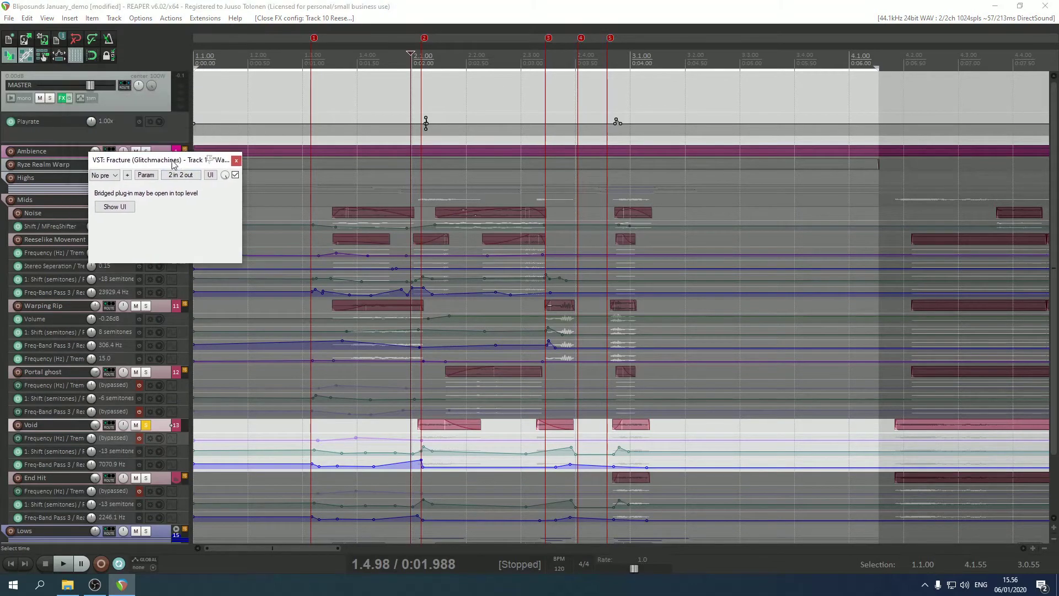
mouse_move(429, 76)
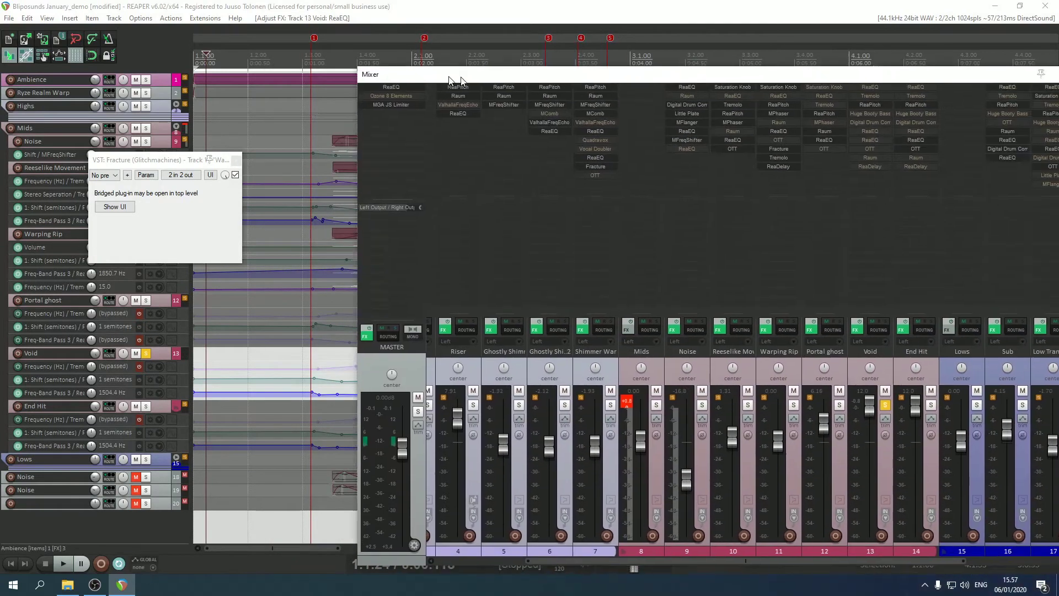
- Play the Void layer once more, then take the Void track out of solo
click(61, 564)
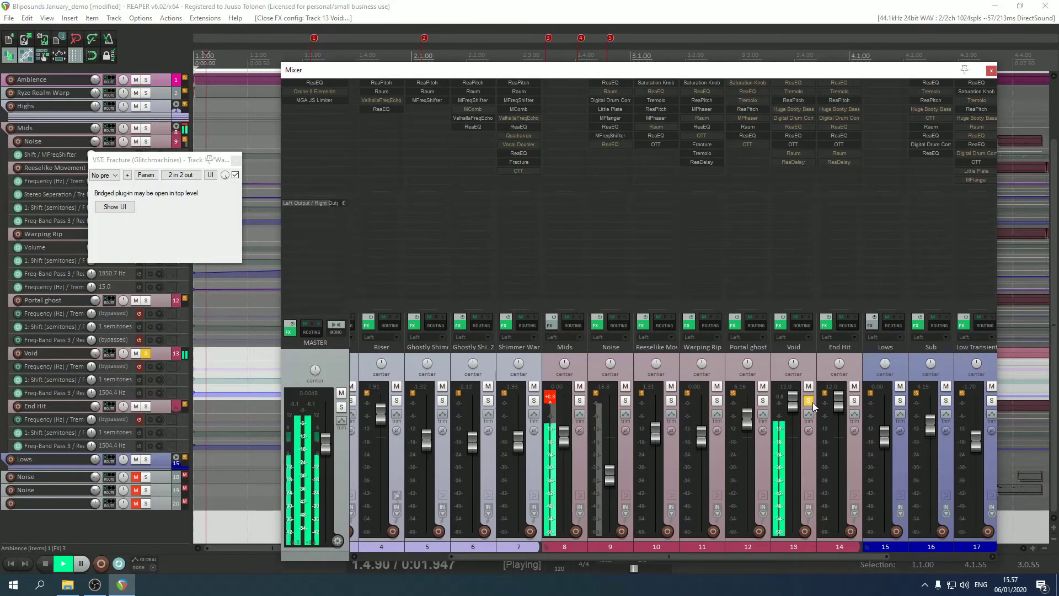
click(807, 399)
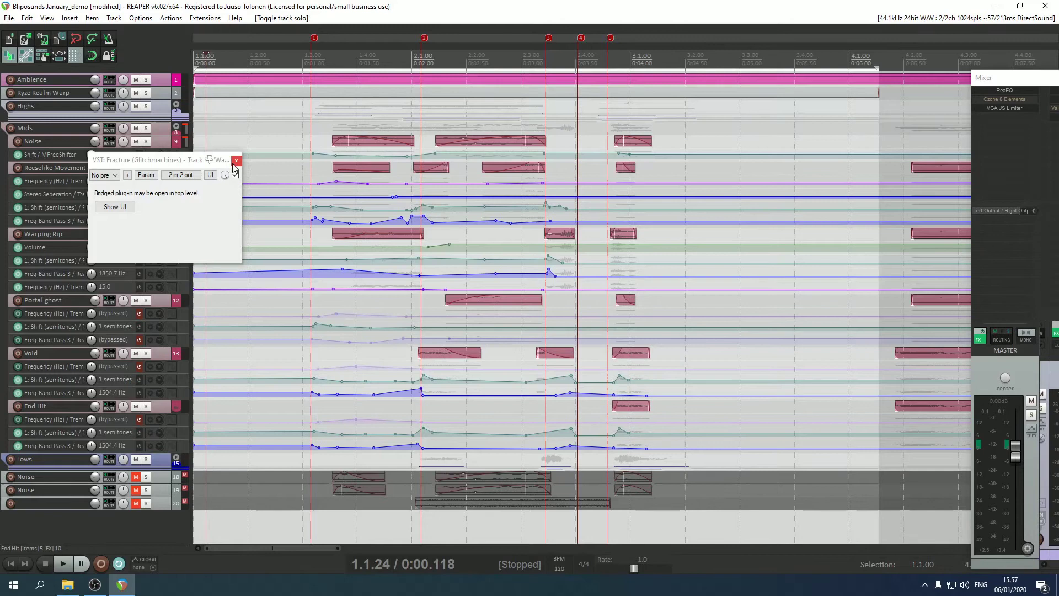
- Mute the Mids group, play the full mix, then solo the Riser track under Highs
click(236, 160)
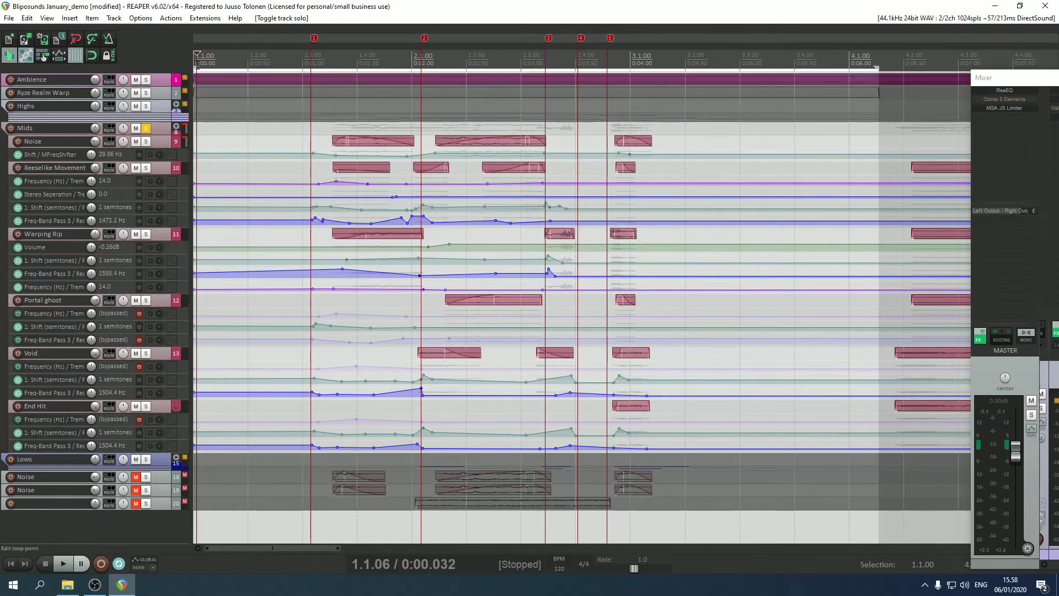
click(62, 563)
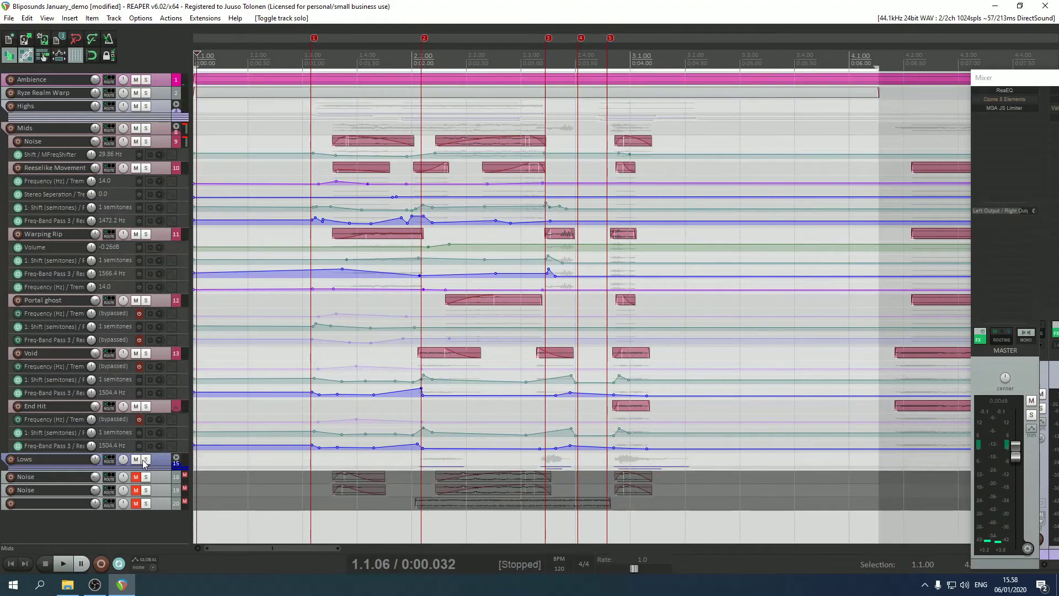
click(146, 459)
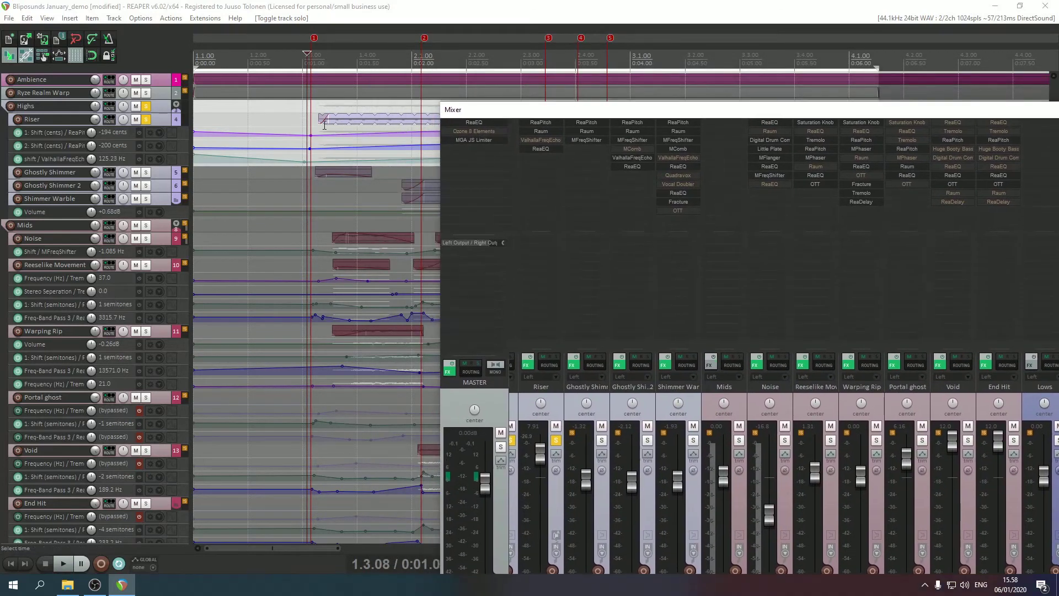
- Select the Riser item and play the soloed Riser layer with its pitch-shifter window closed
click(62, 563)
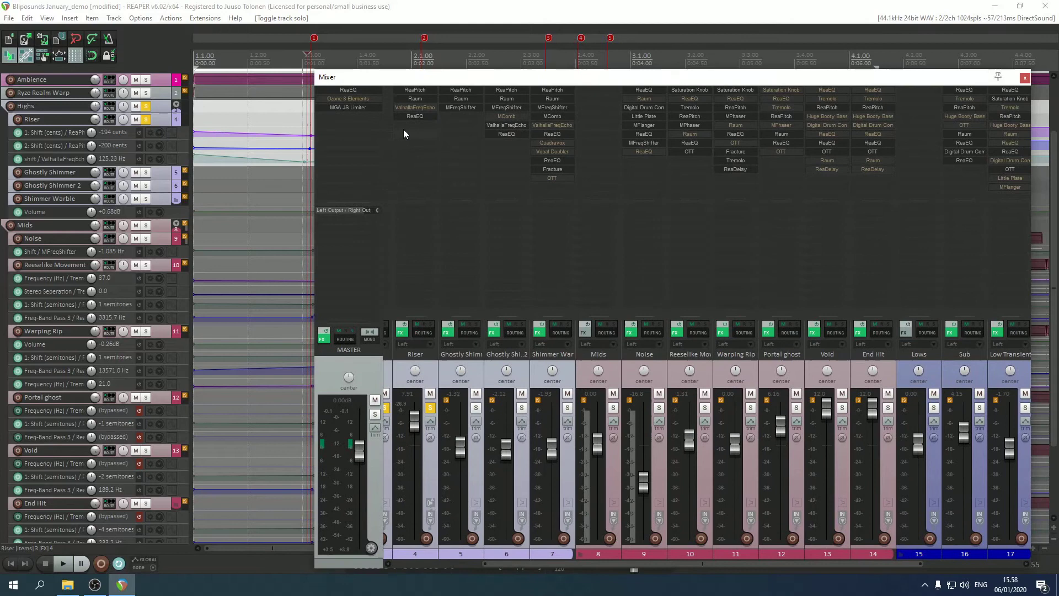
mouse_move(414, 99)
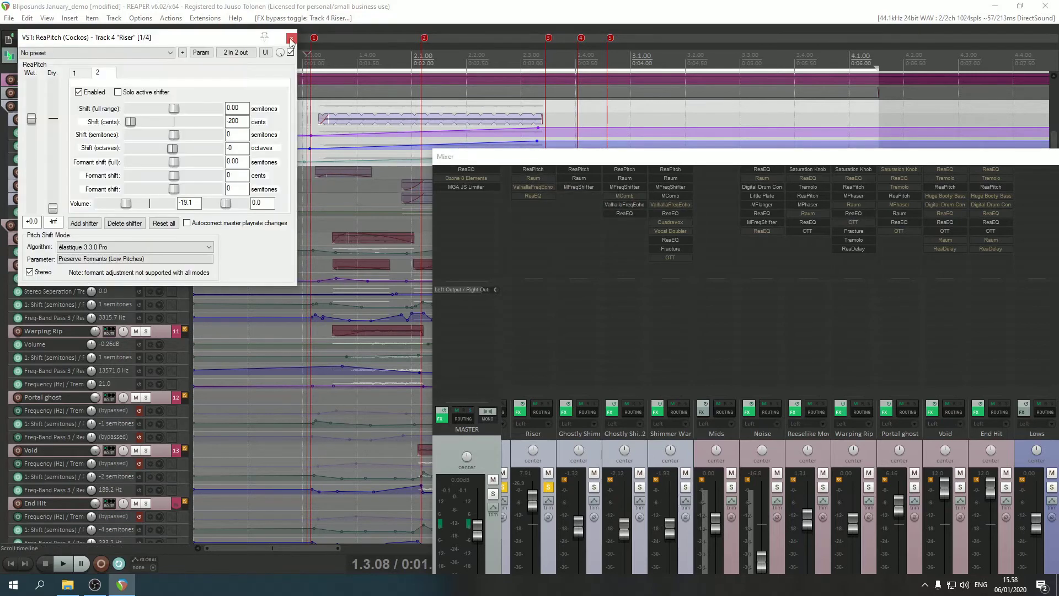
click(291, 52)
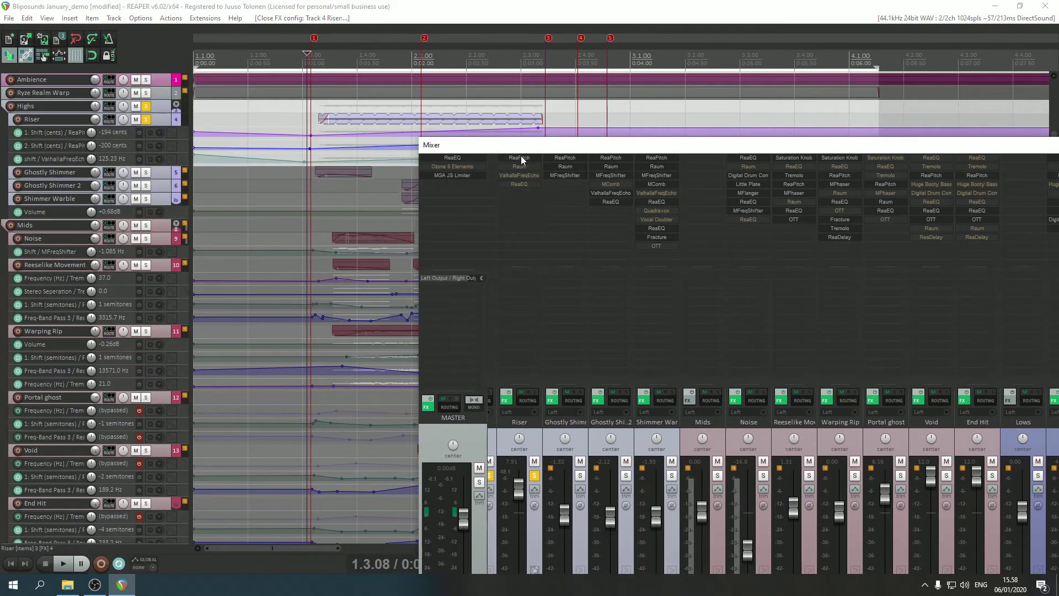
click(62, 563)
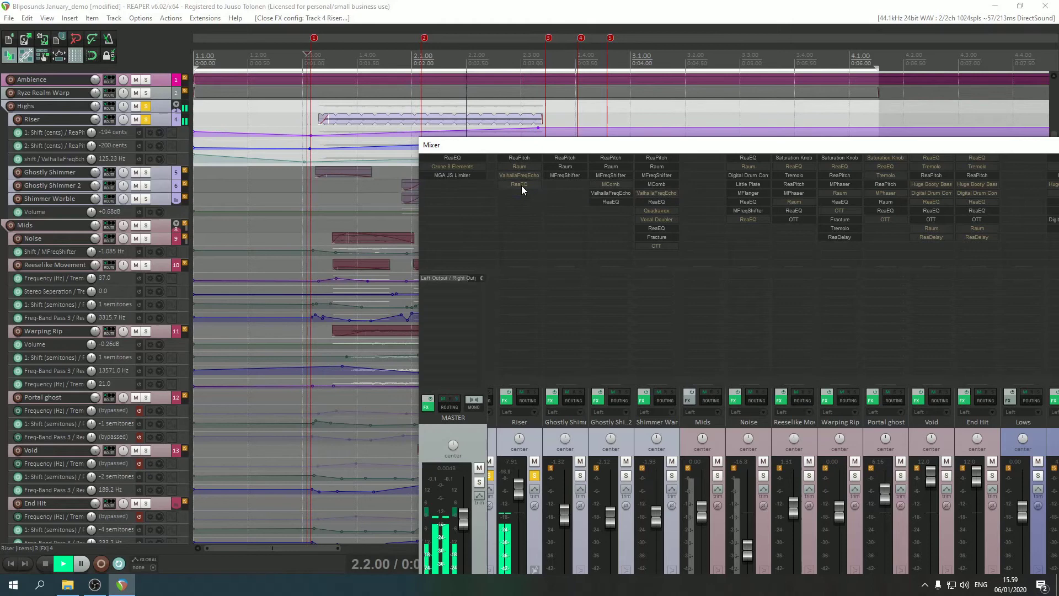
click(345, 121)
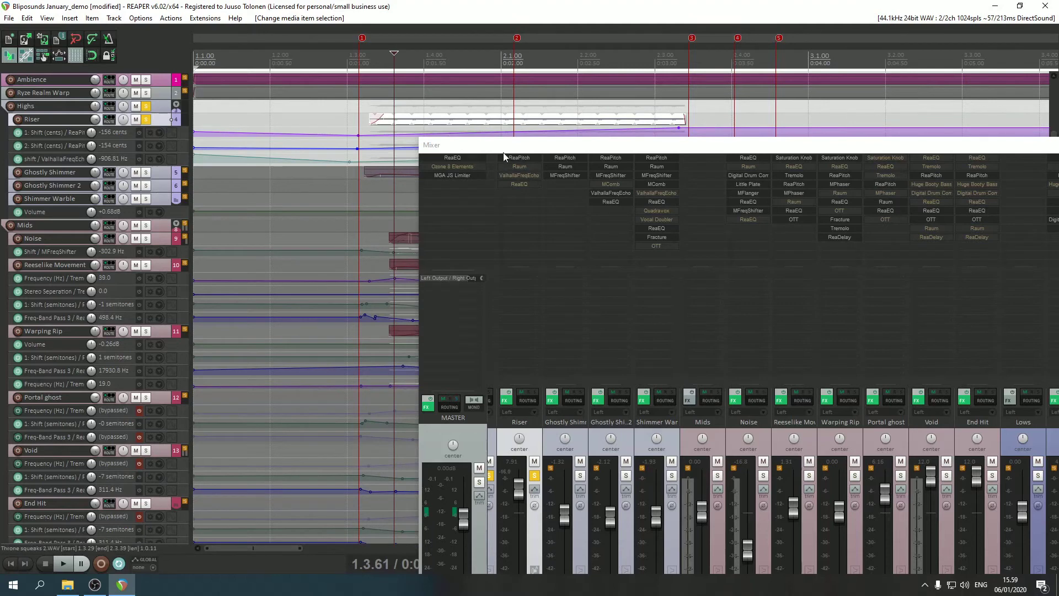
mouse_move(519, 174)
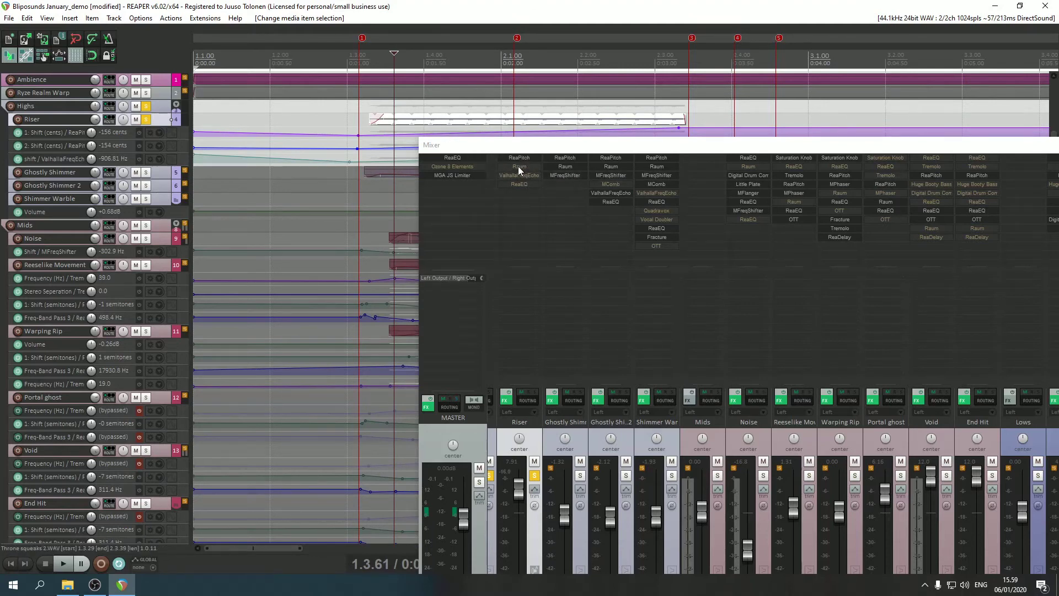
- Bypass ReaPitch on the Riser and audition its Raum reverb settings during playback
click(519, 158)
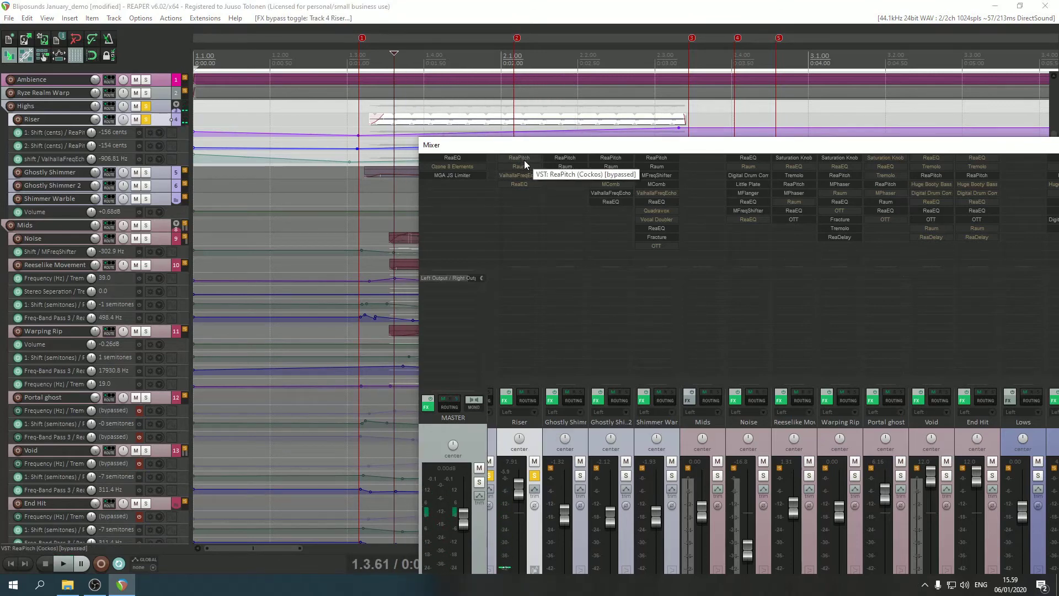
mouse_move(518, 166)
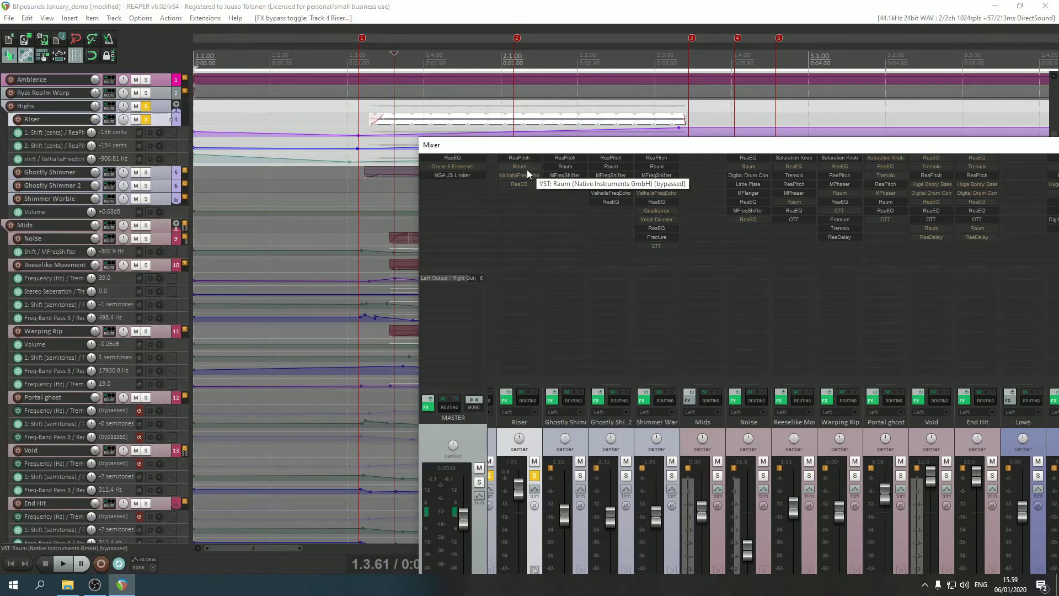
click(519, 166)
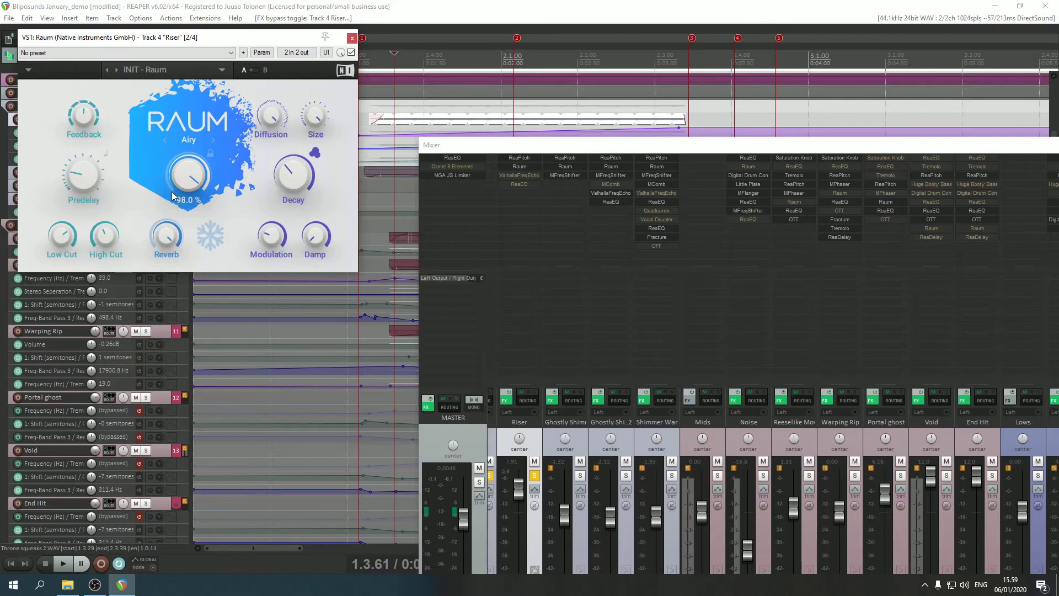
click(61, 562)
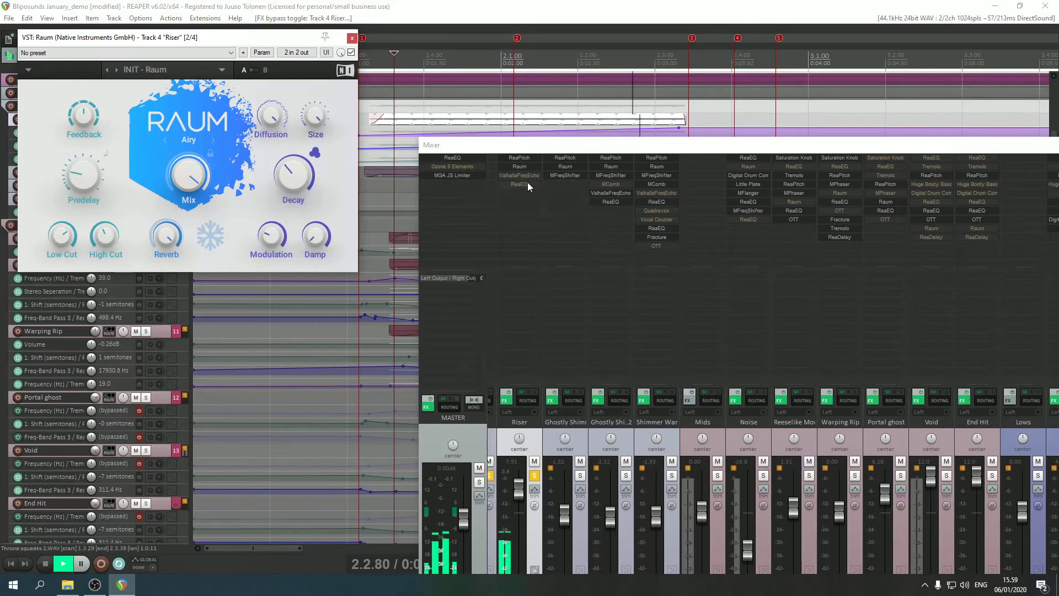
mouse_move(520, 176)
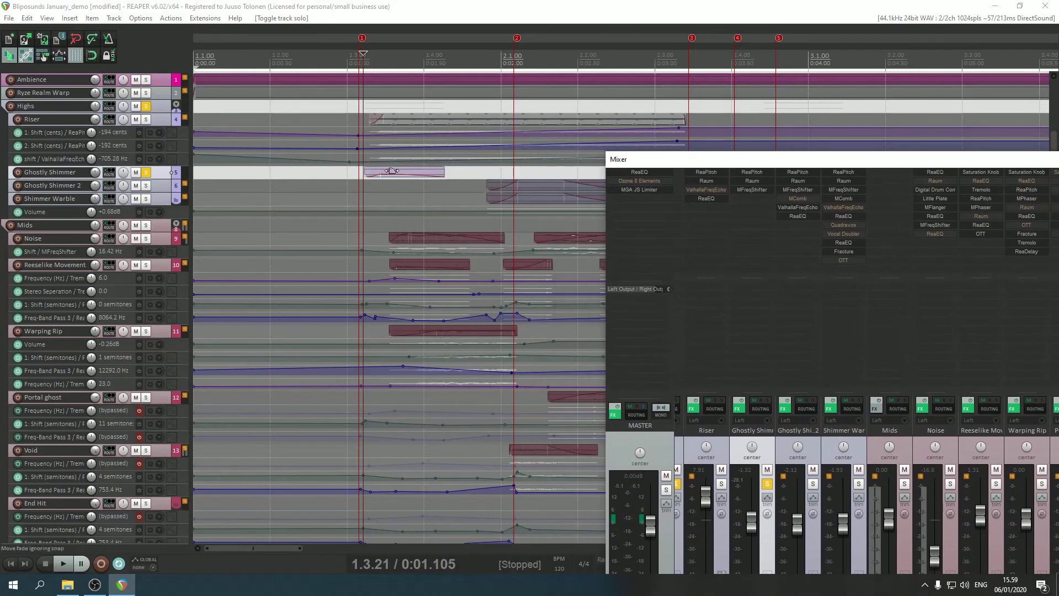
- Audition Ghostly Shimmer with its ReaPitch and MFreqShifter bypassed
click(752, 172)
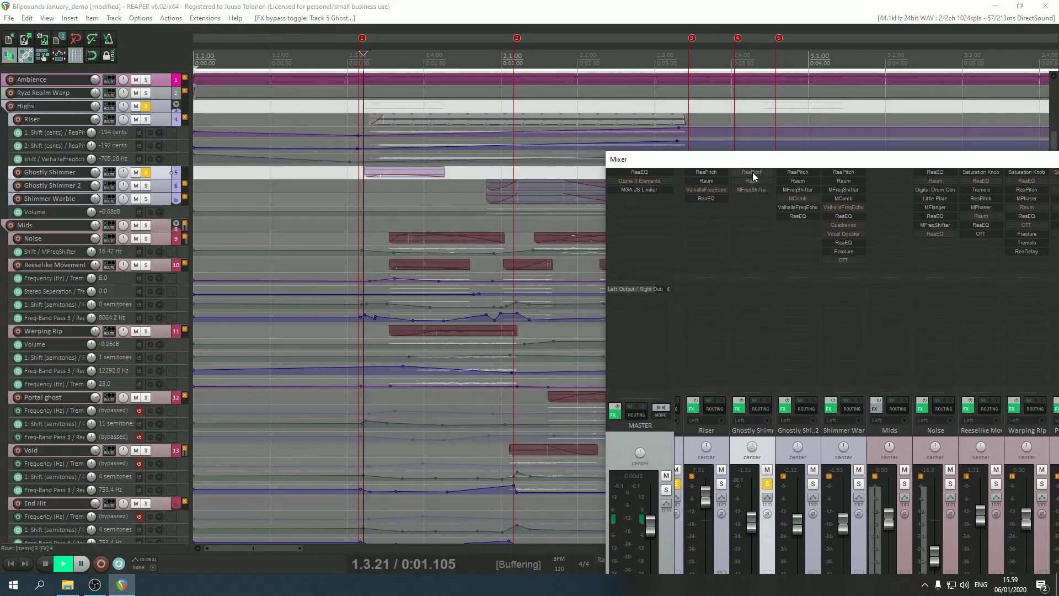
mouse_move(760, 178)
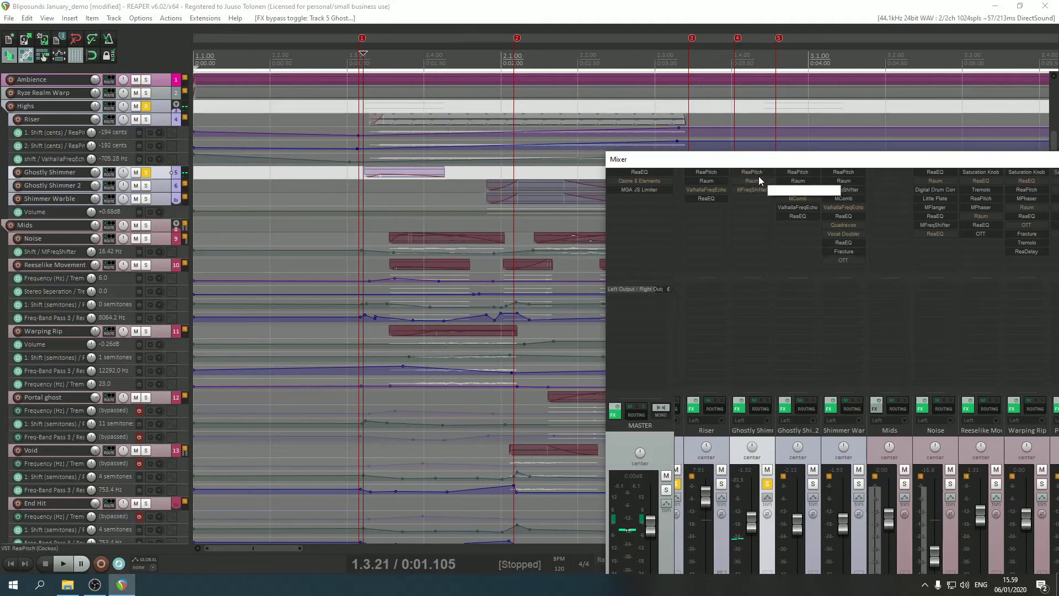
click(61, 563)
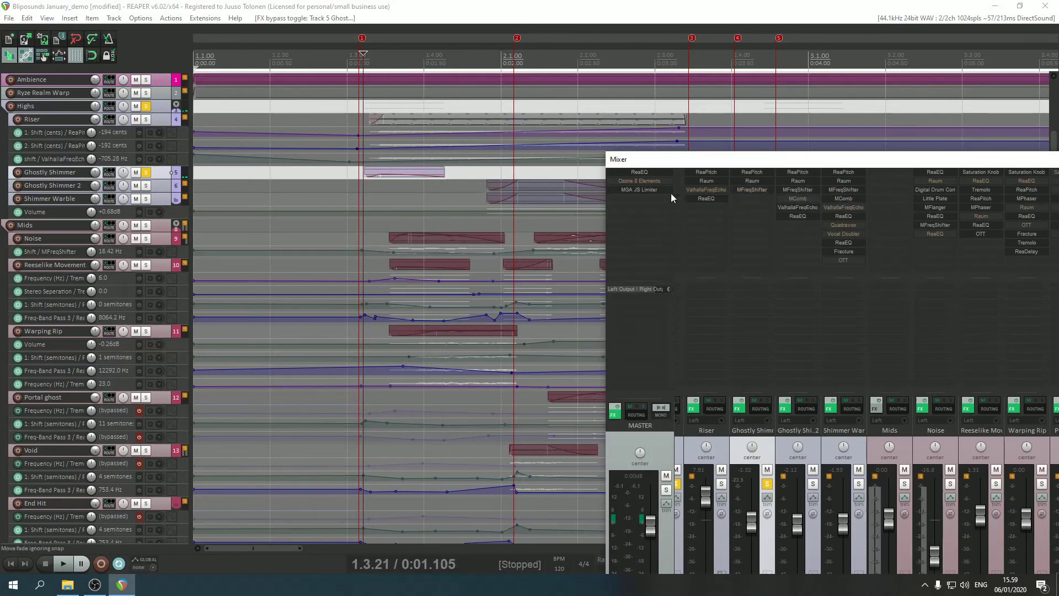
mouse_move(751, 189)
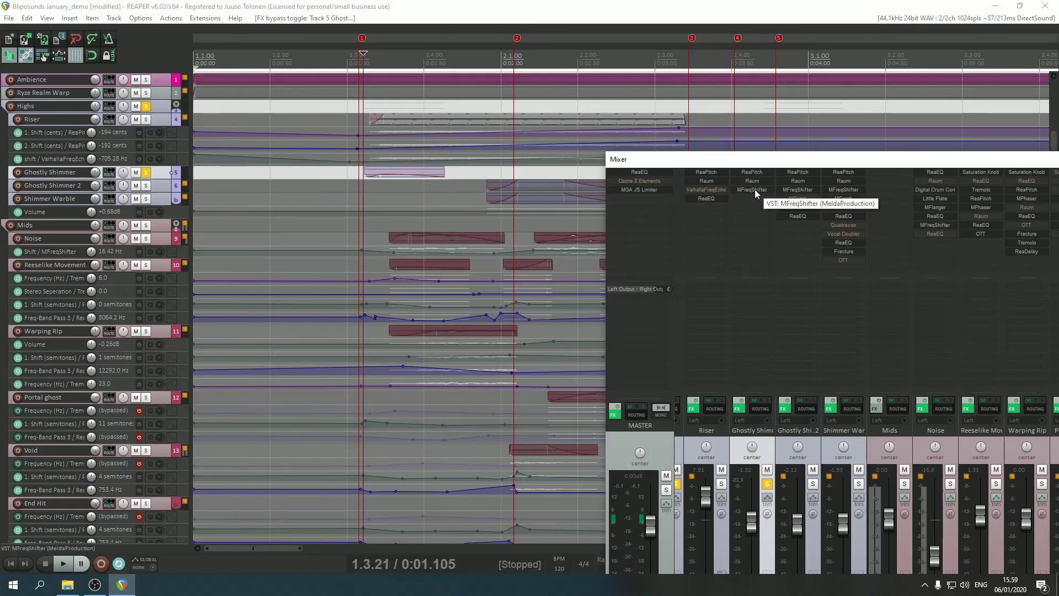
click(61, 564)
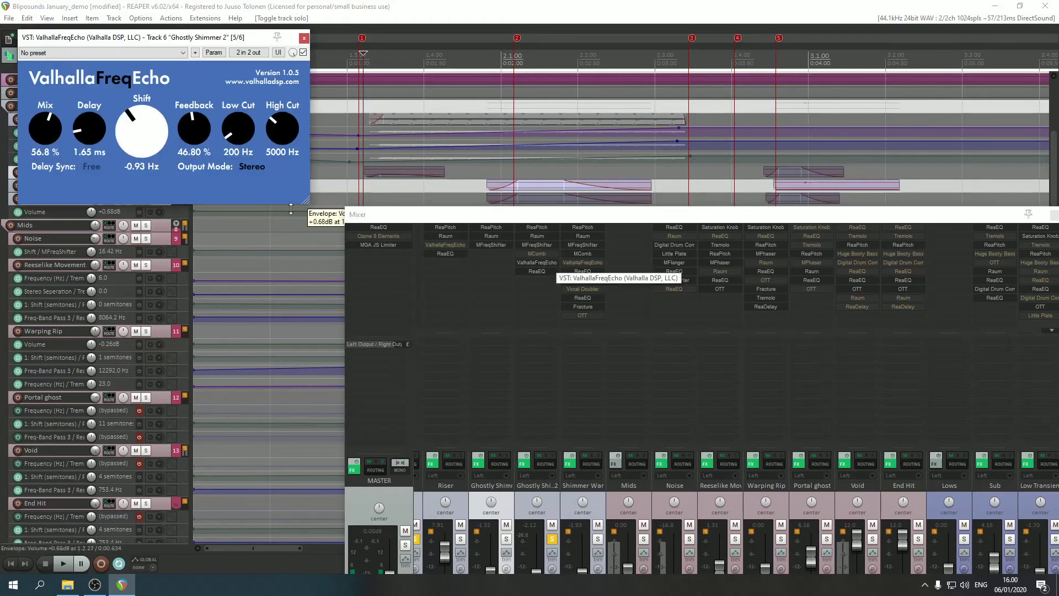
- Bypass ValhallaFreqEcho on Ghostly Shimmer 2 while playing, then close it
click(62, 563)
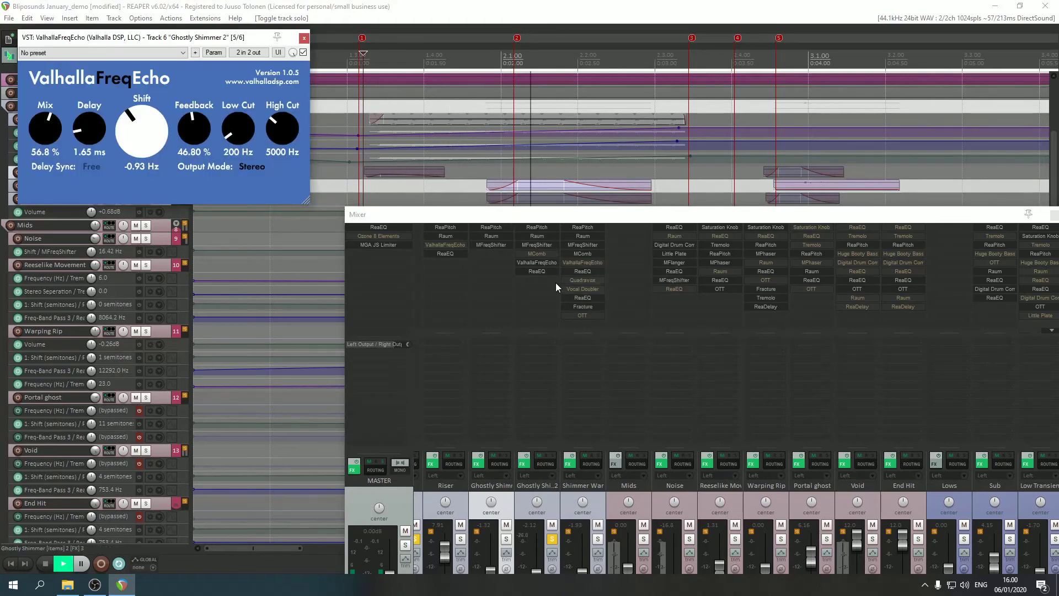
click(303, 53)
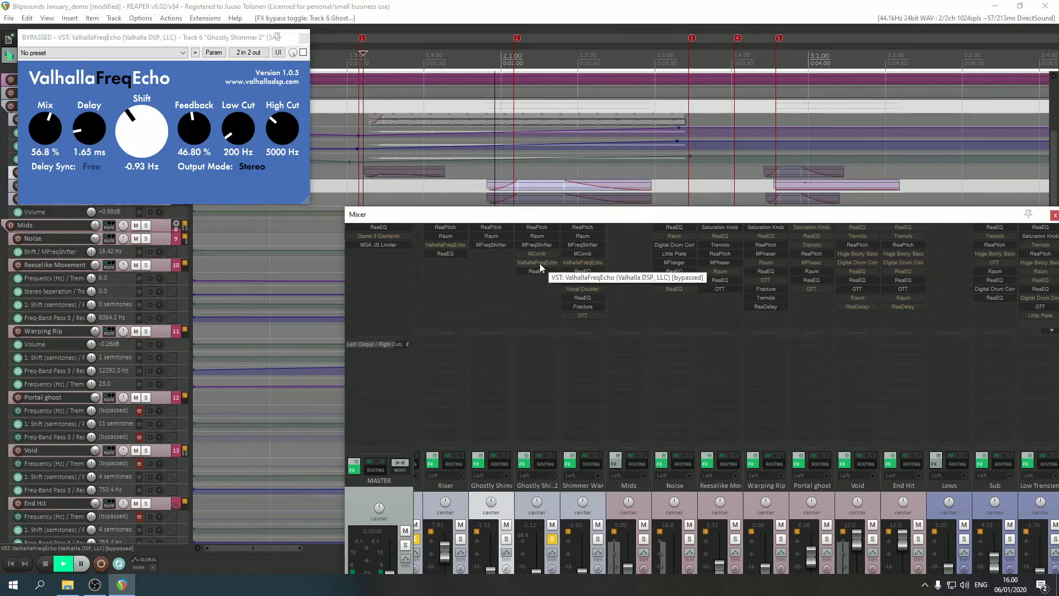
click(304, 52)
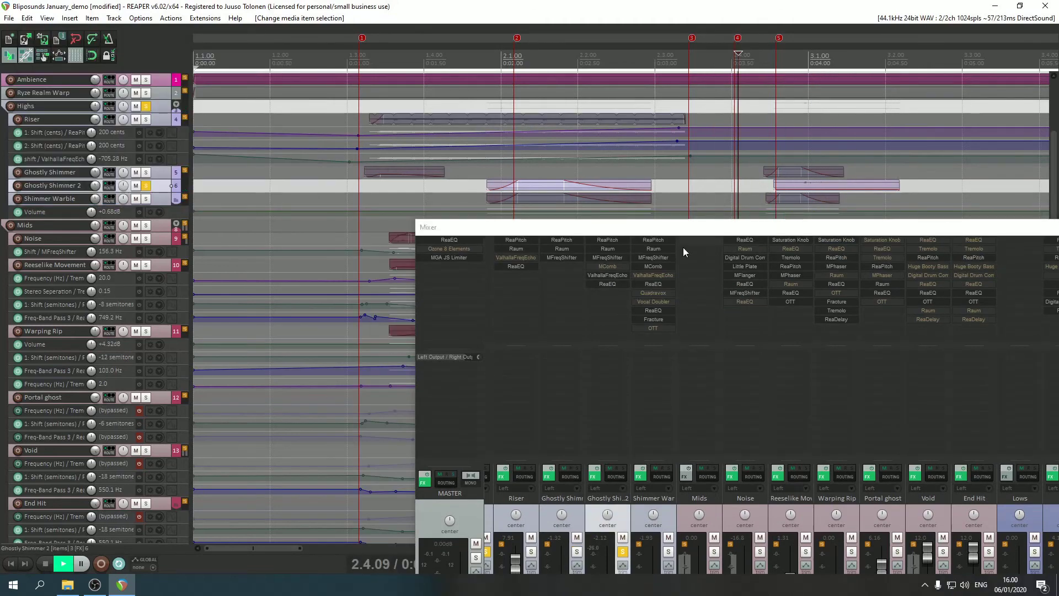
- Switch solo from Ghostly Shimmer 2 to Shimmer Warble and bypass its Fracture effect
click(146, 198)
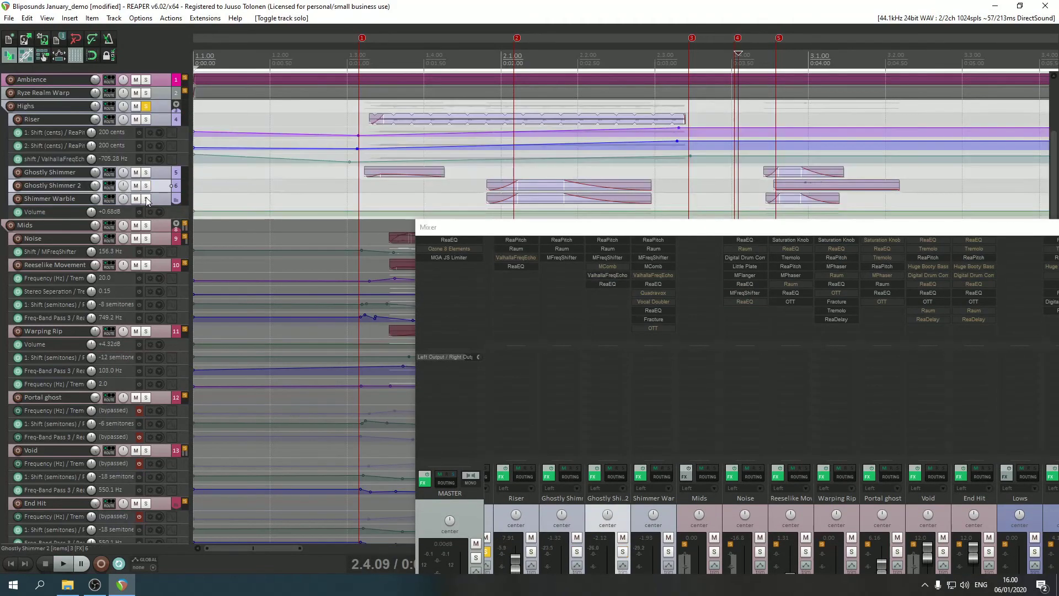
click(62, 564)
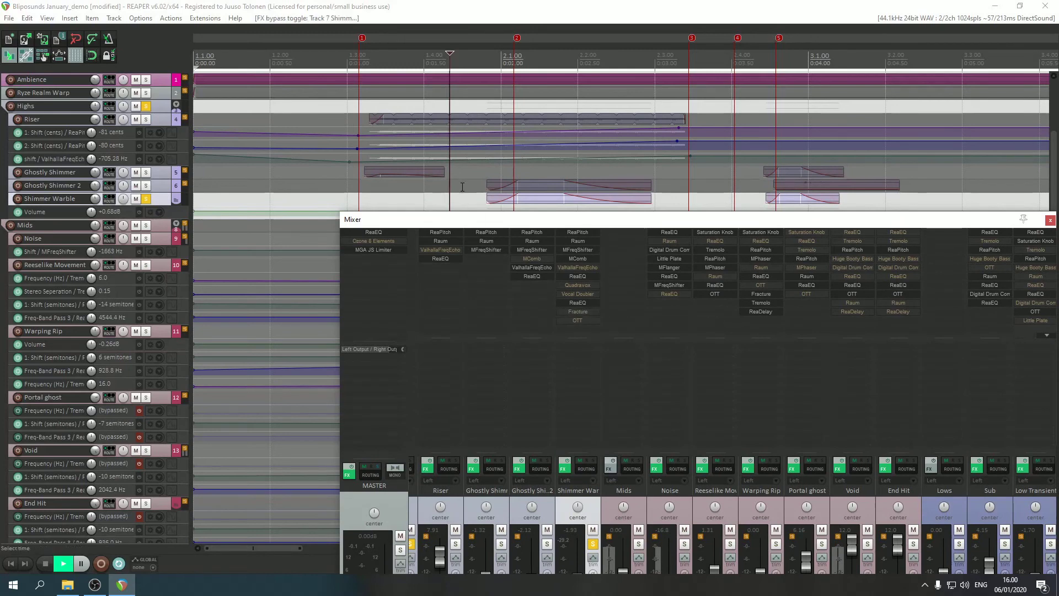
mouse_move(577, 311)
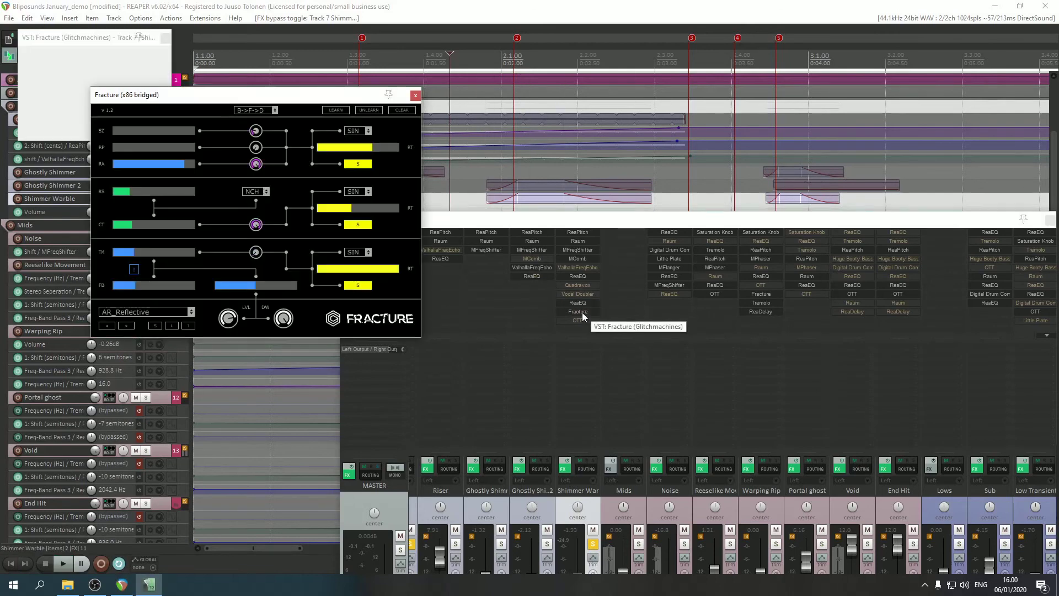
click(414, 95)
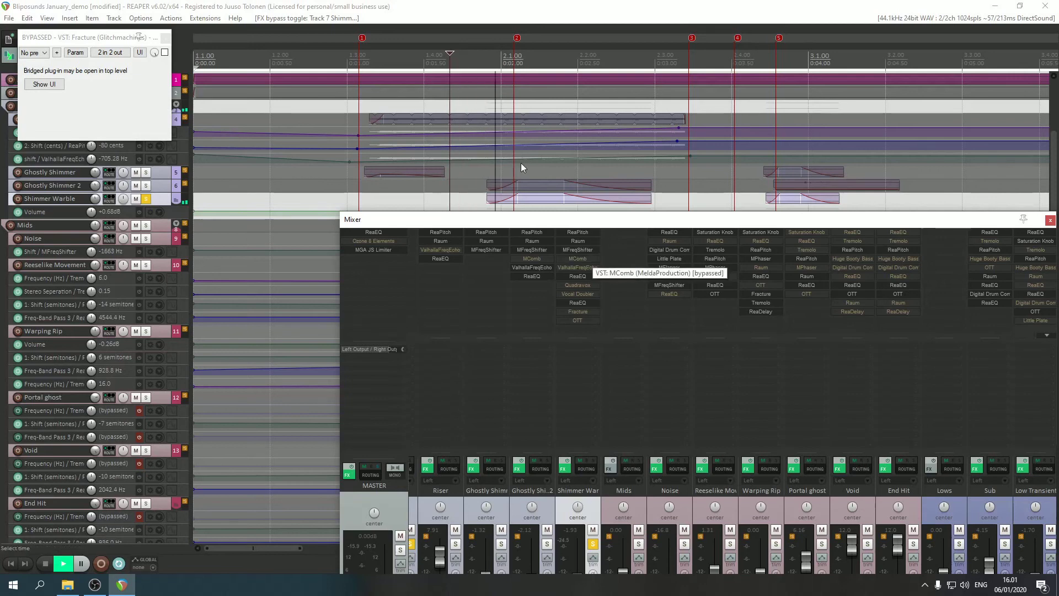
mouse_move(577, 258)
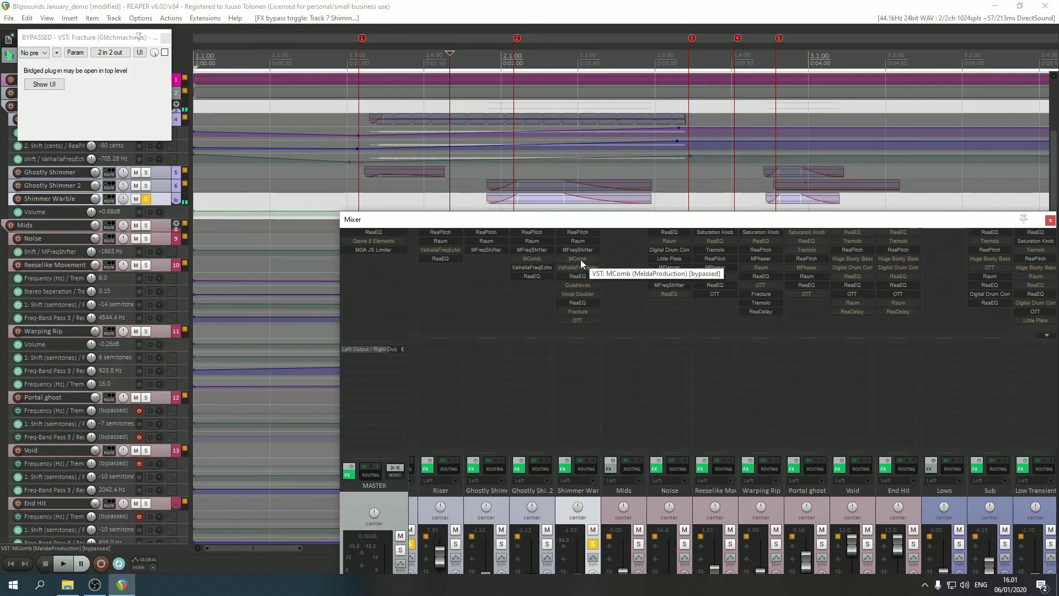
- Audition Shimmer Warble with MComb bypassed, then close Fracture and shrink the mixer back
click(61, 562)
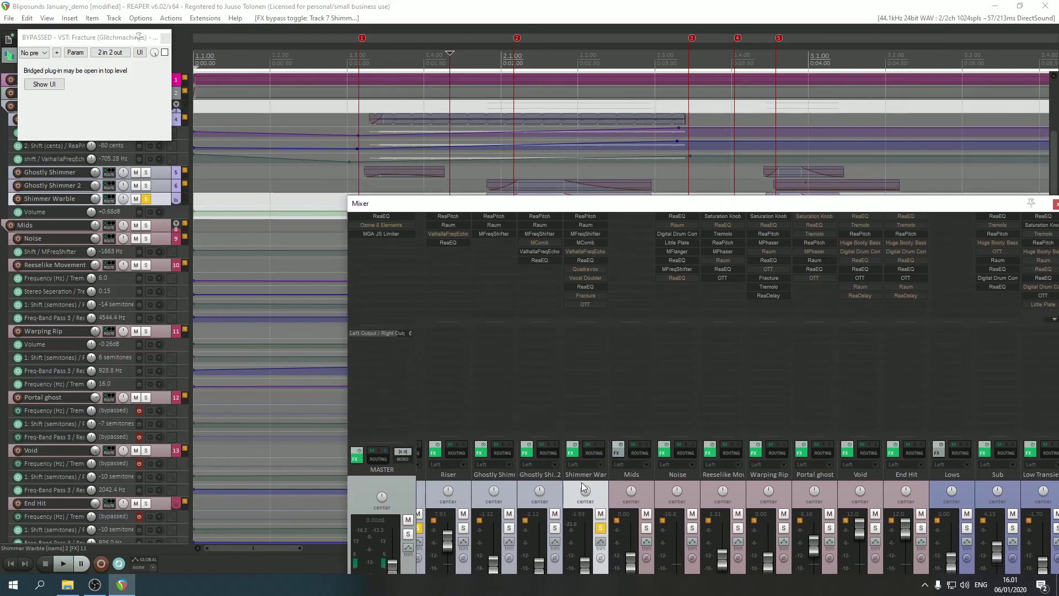
click(62, 563)
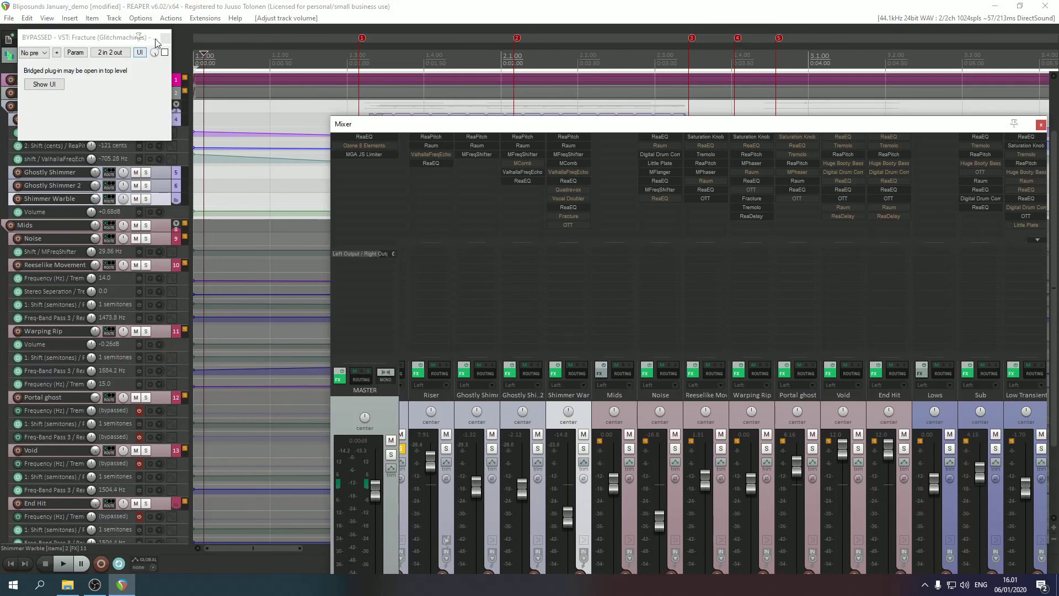
click(164, 37)
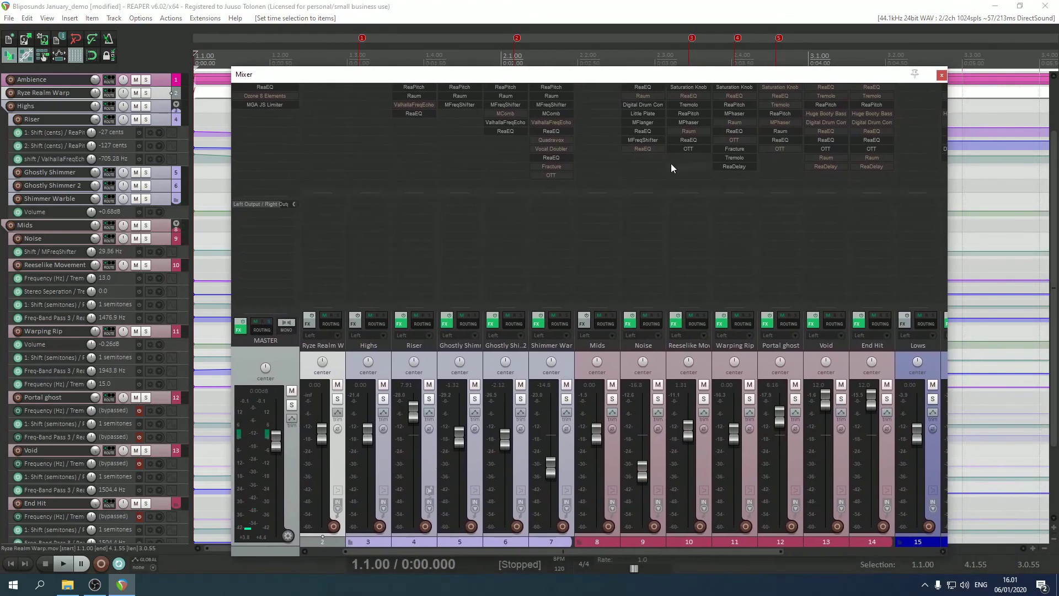
drag(242, 74, 327, 220)
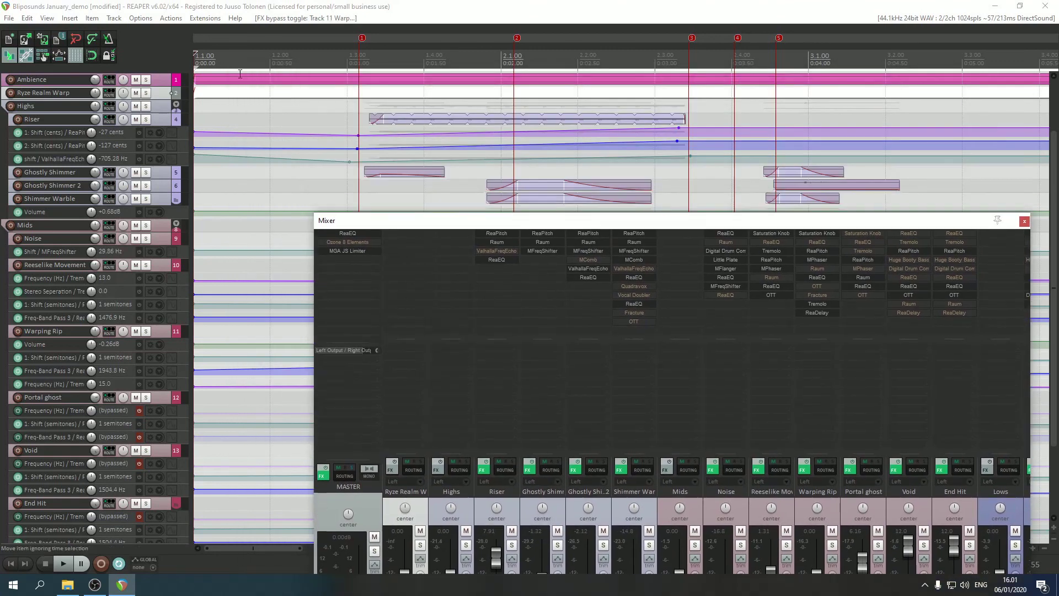